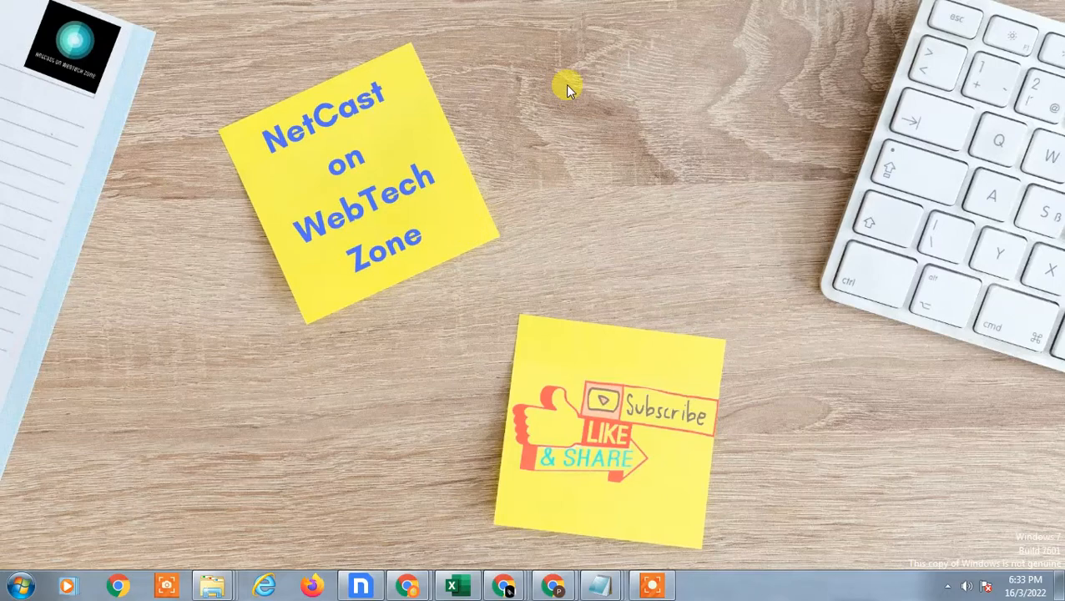
{"action": "mouse_move", "coordinate": [538, 354]}
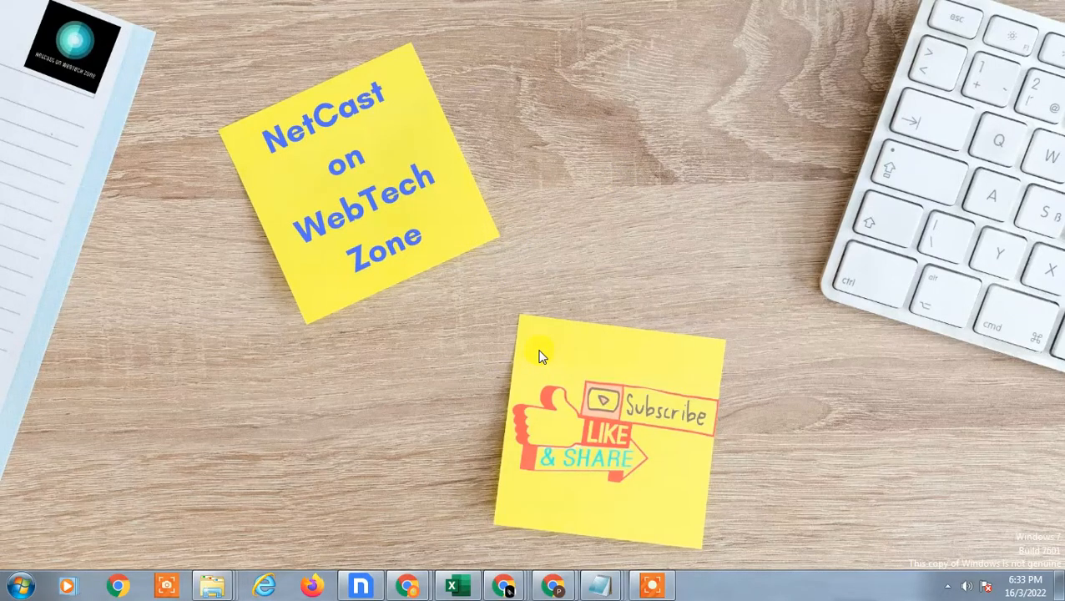
Switch from the desktop to the Google Drive window and show My Drive's folder list.
{"action": "right_click", "coordinate": [538, 354]}
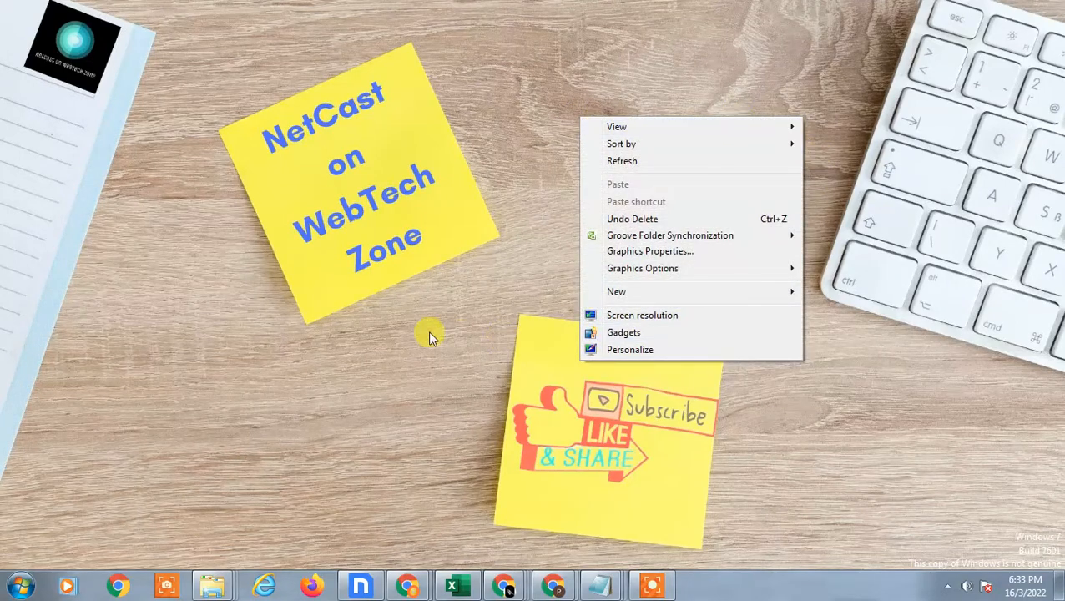
{"action": "left_click", "coordinate": [621, 160]}
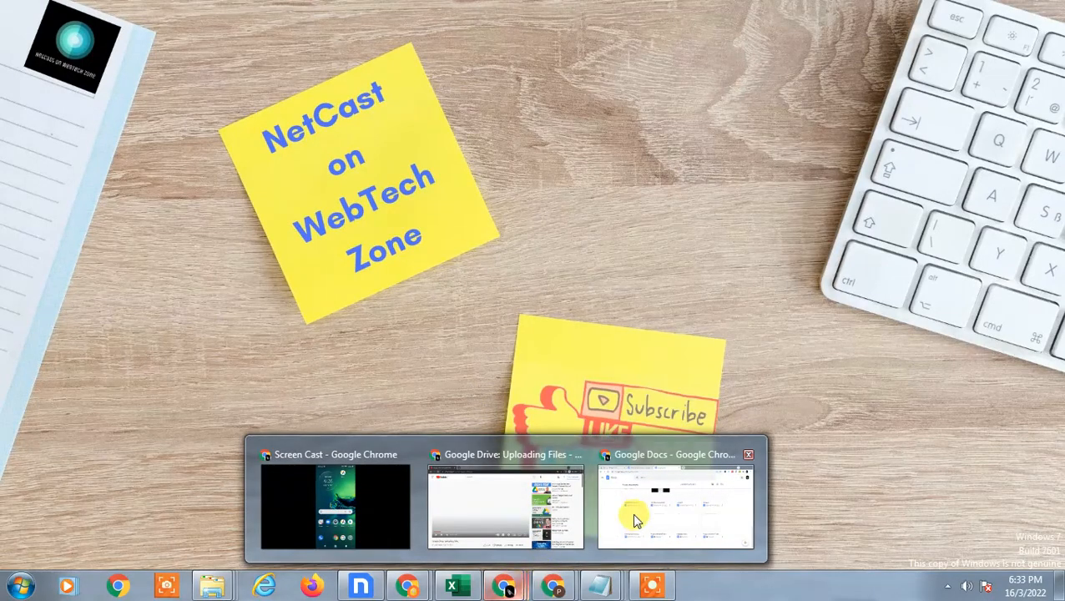
{"action": "left_click", "coordinate": [505, 507]}
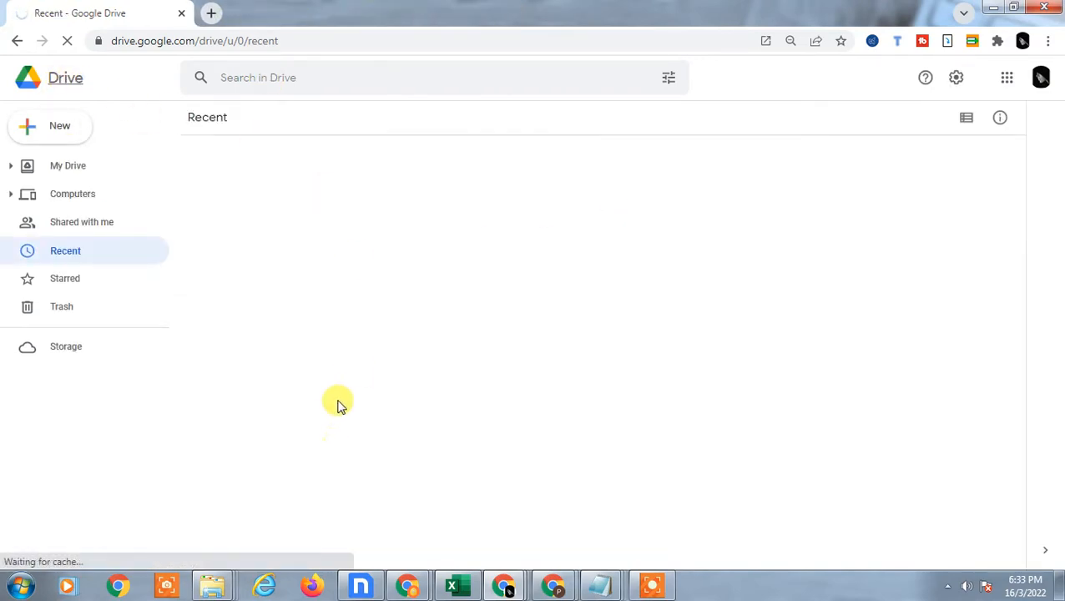
{"action": "left_click", "coordinate": [67, 166]}
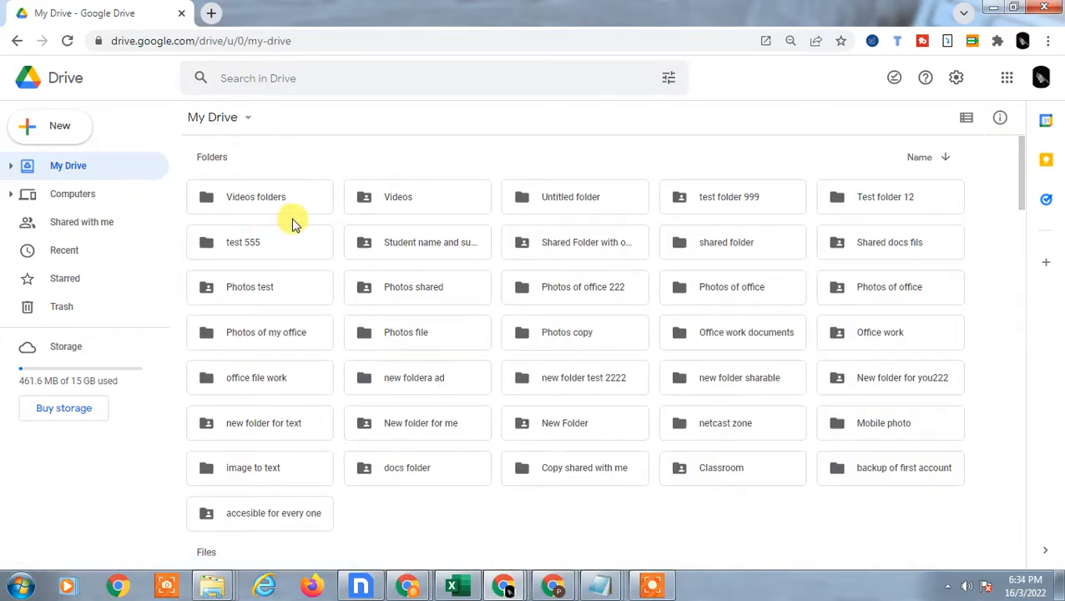
{"action": "mouse_move", "coordinate": [324, 209]}
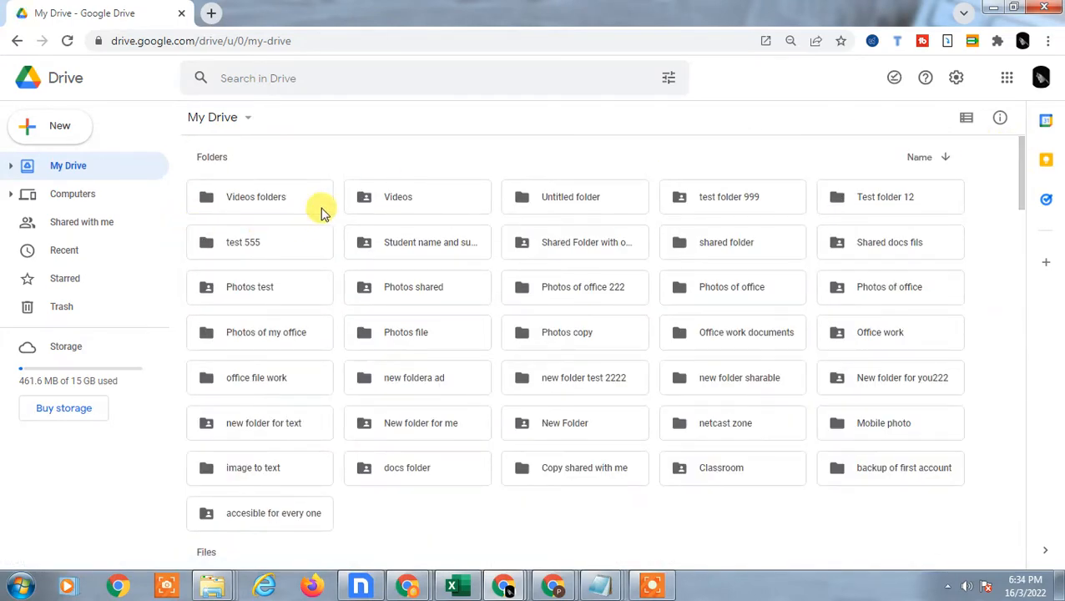
Upload the 'image to text' folder from Downloads, replacing the existing My Drive folder.
{"action": "left_click", "coordinate": [50, 127]}
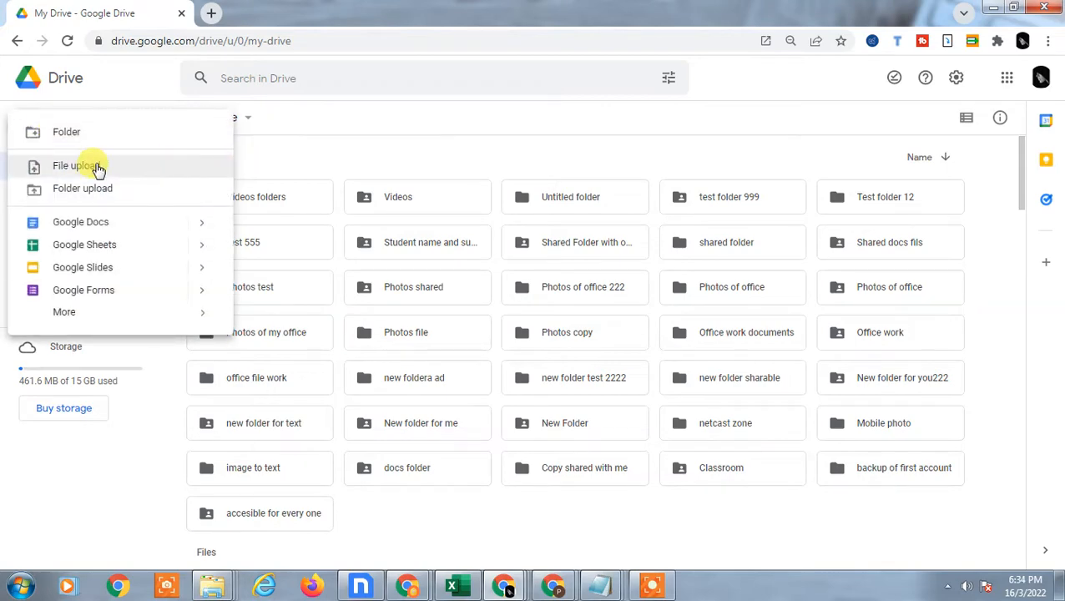
{"action": "mouse_move", "coordinate": [103, 188]}
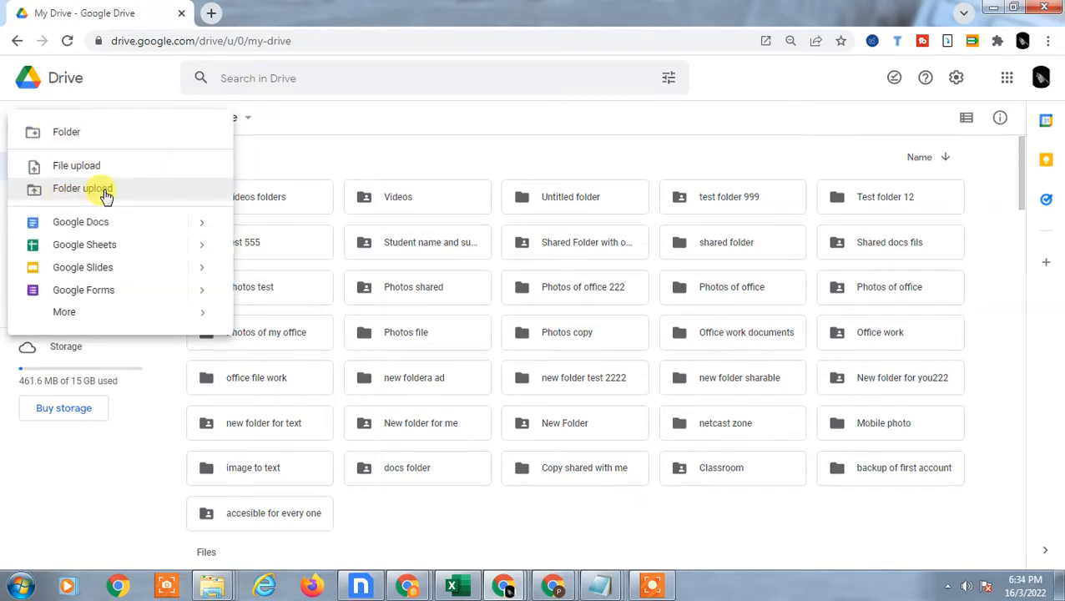
{"action": "left_click", "coordinate": [81, 187]}
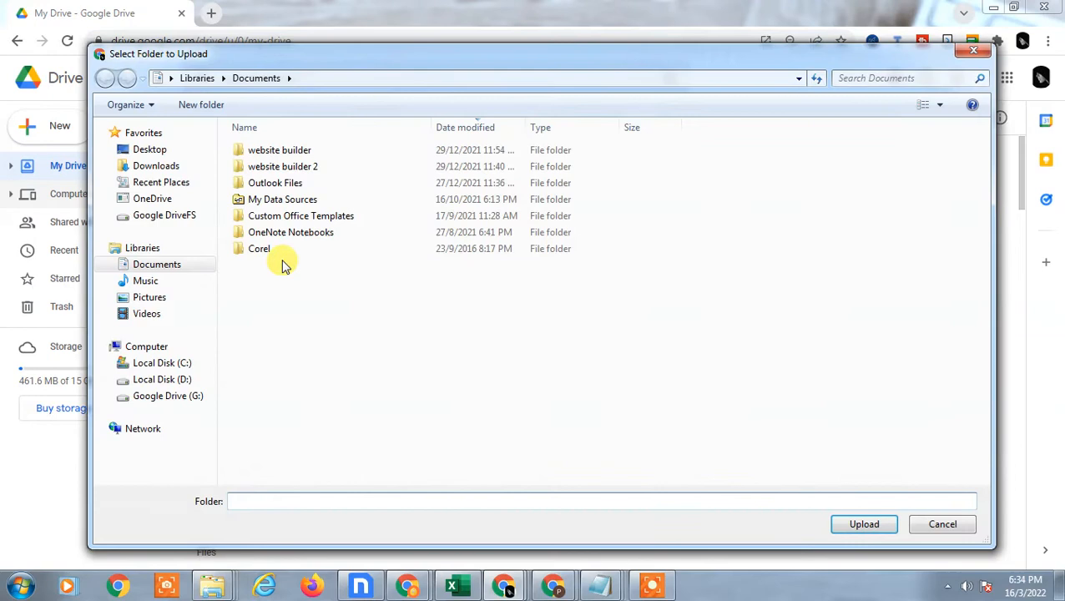
{"action": "left_click", "coordinate": [155, 165]}
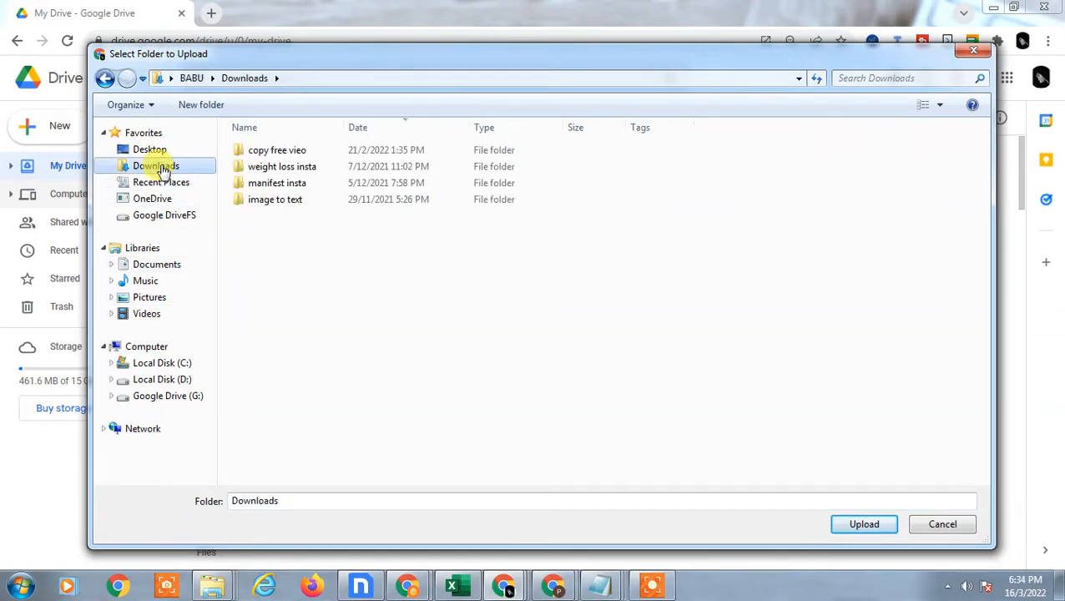
{"action": "left_click", "coordinate": [274, 199]}
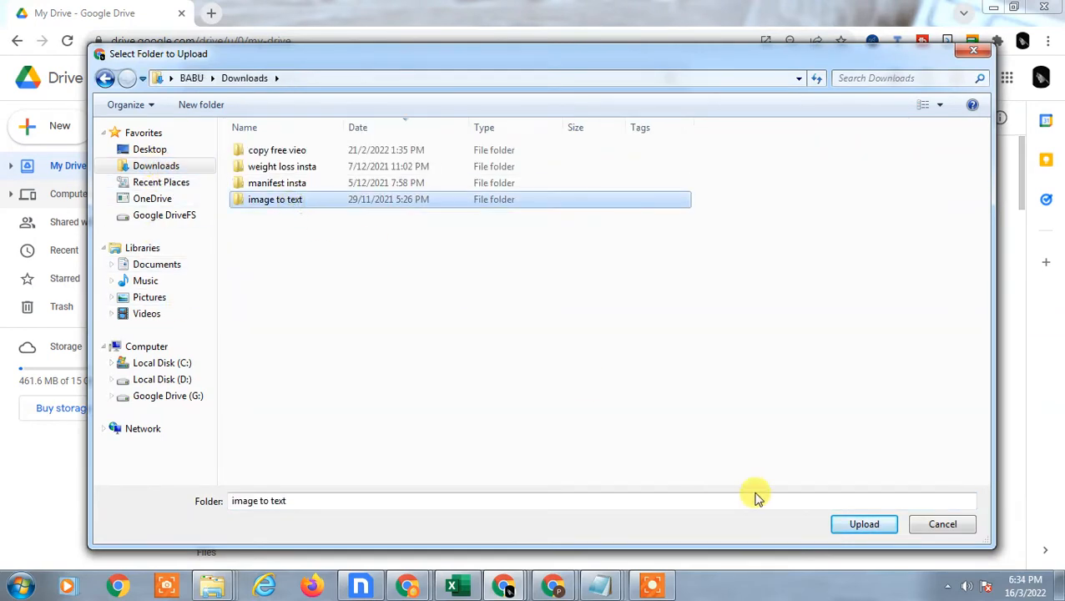
{"action": "left_click", "coordinate": [865, 524]}
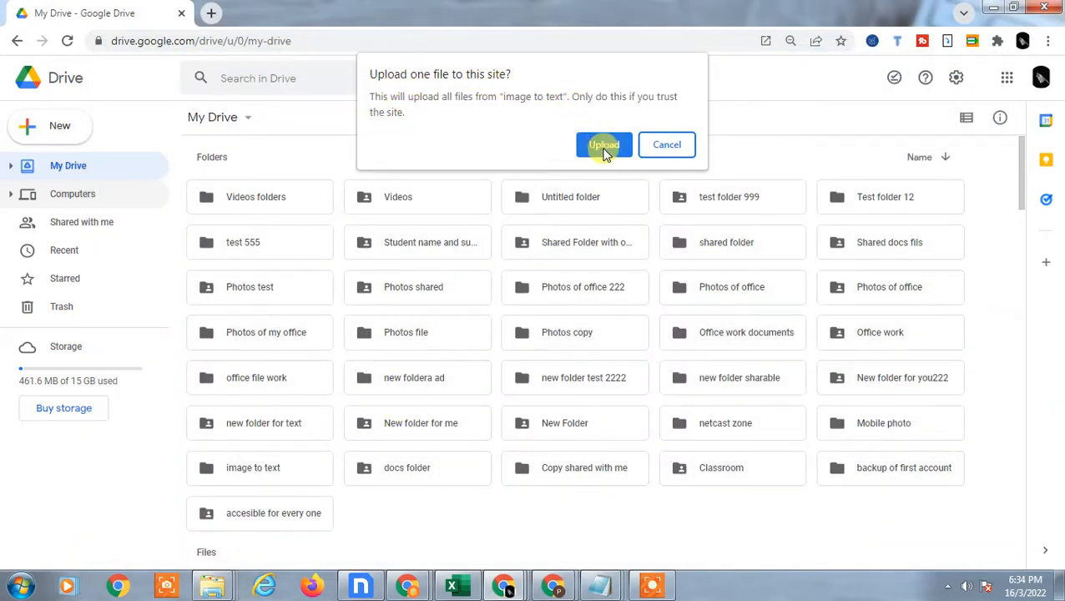
{"action": "left_click", "coordinate": [605, 144]}
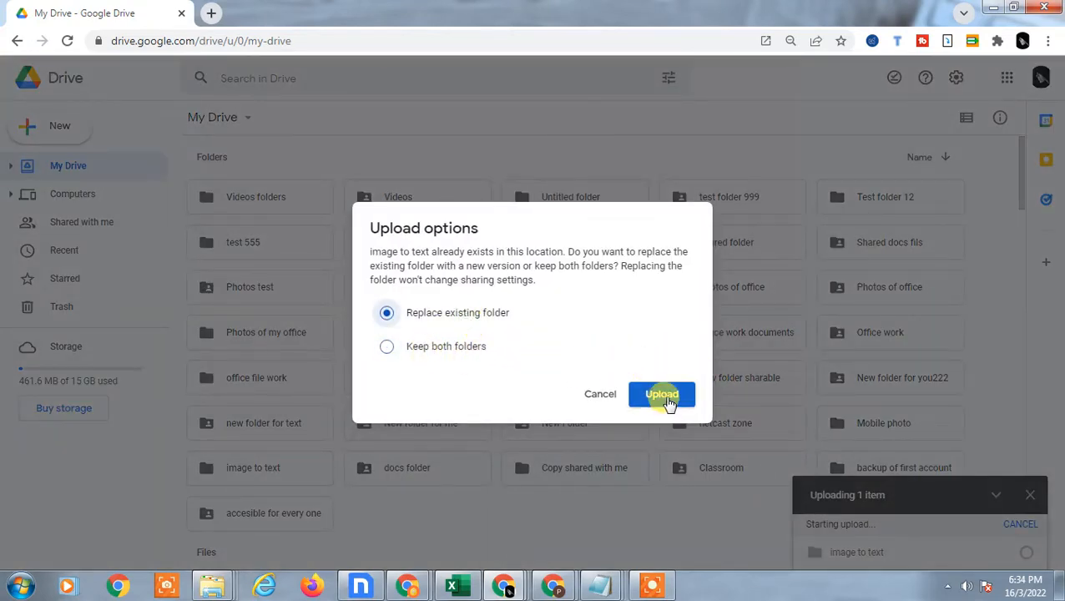
{"action": "left_click", "coordinate": [661, 394]}
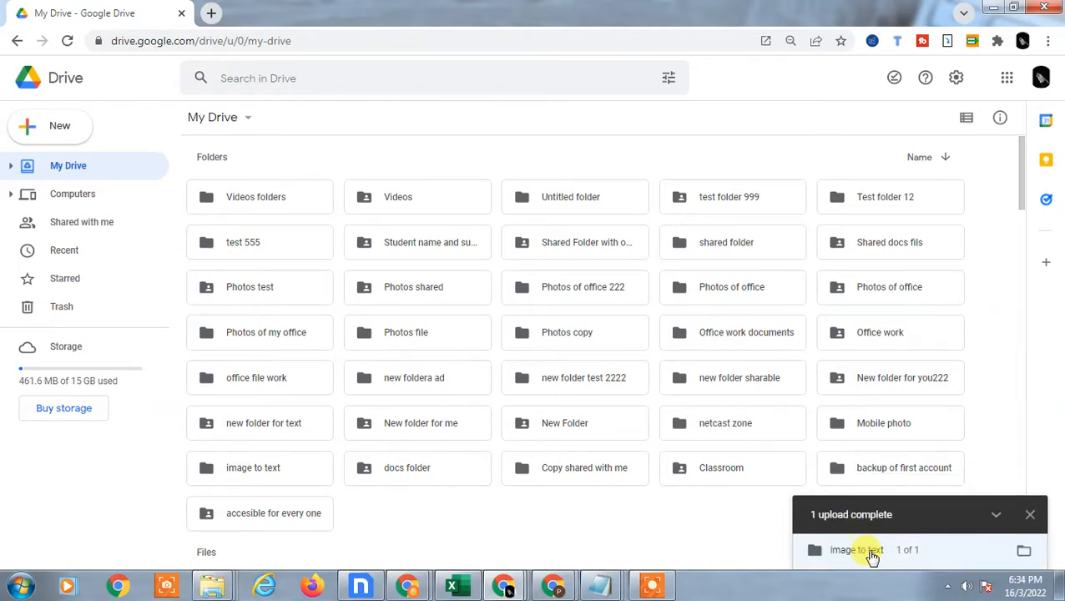
{"action": "mouse_move", "coordinate": [377, 535]}
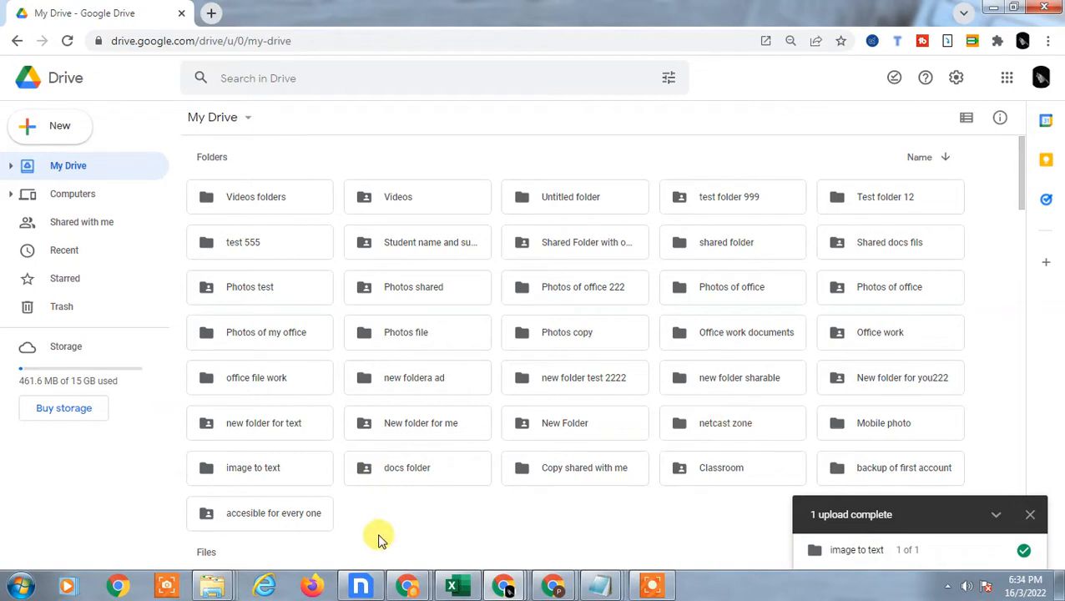
{"action": "mouse_move", "coordinate": [141, 279]}
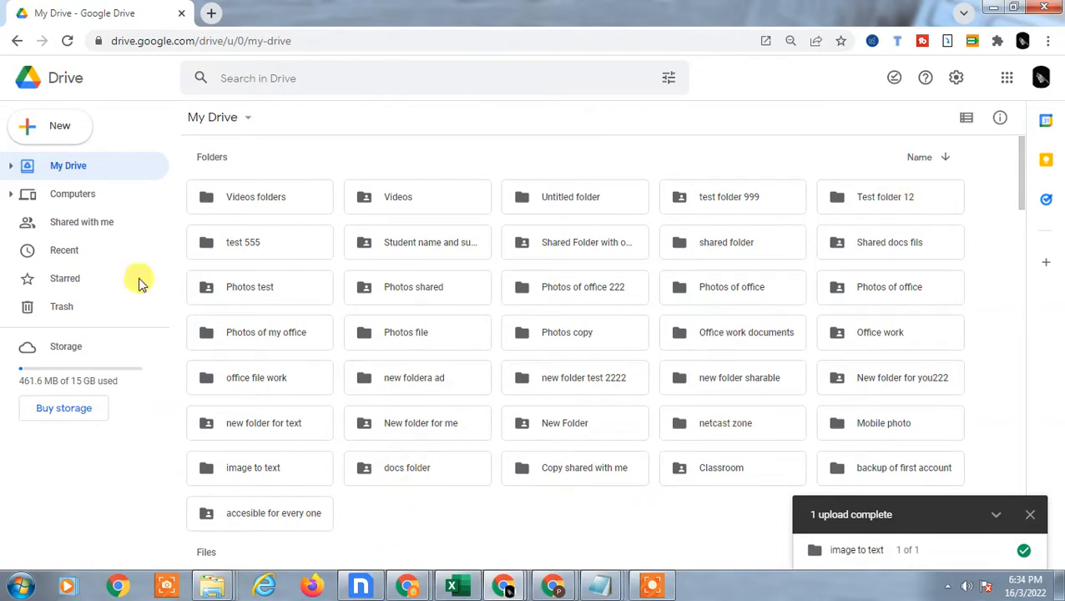
Check Recent, open the 'image to text' folder to see Untitled.png, then return to My Drive.
{"action": "left_click", "coordinate": [63, 250]}
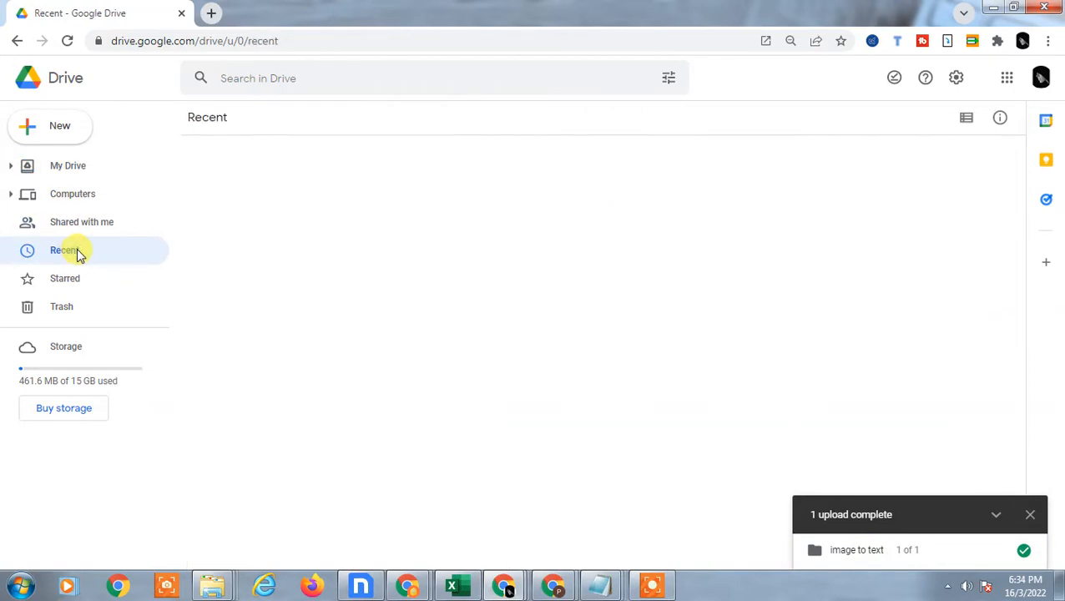
{"action": "left_click", "coordinate": [67, 165]}
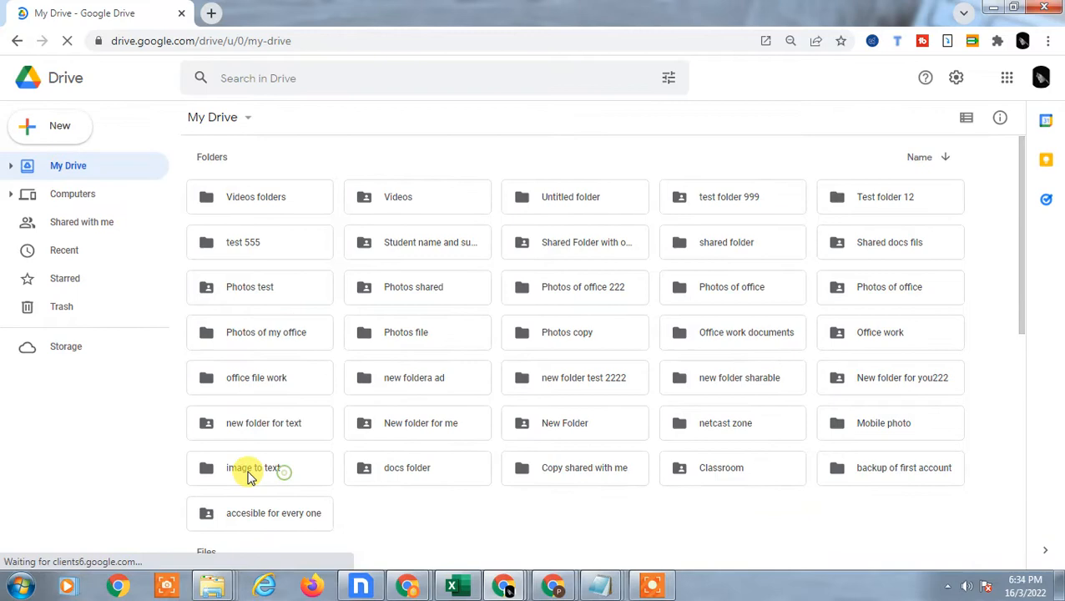
{"action": "left_click", "coordinate": [254, 468]}
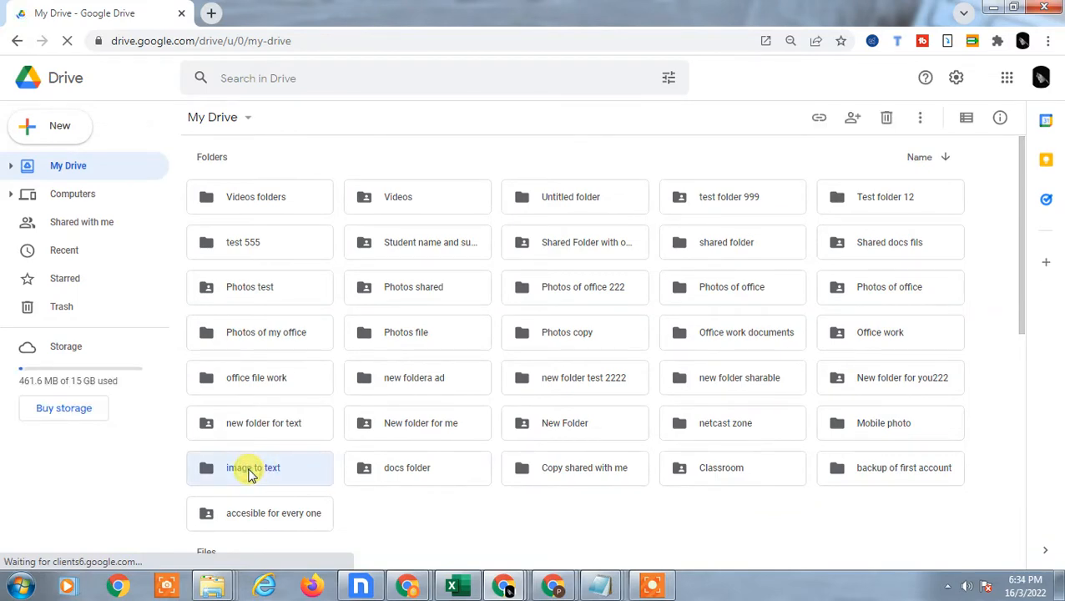
{"action": "double_click", "coordinate": [253, 468]}
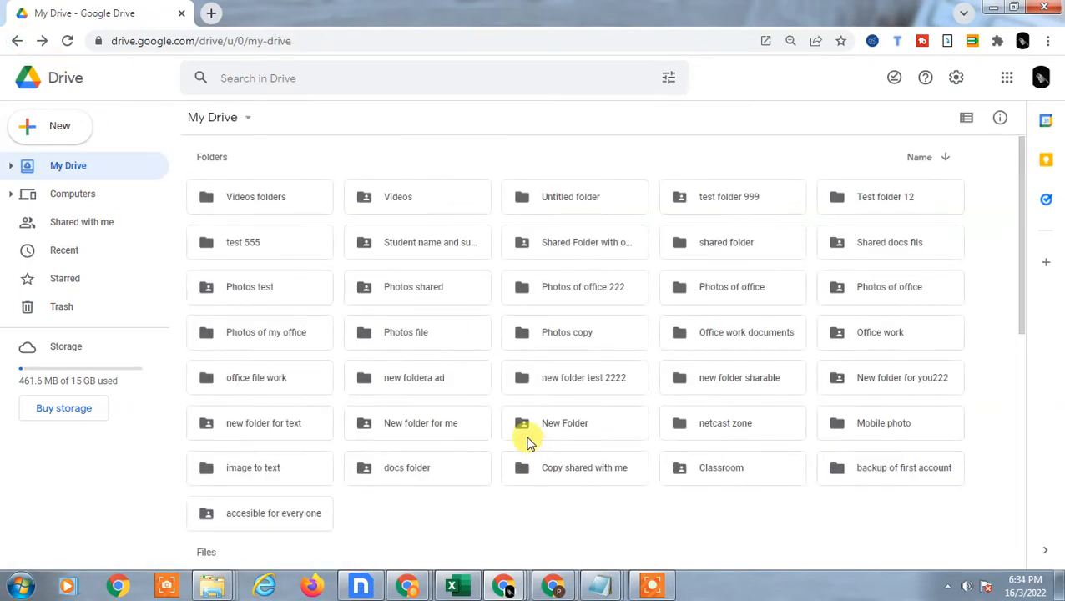
{"action": "left_click", "coordinate": [254, 467]}
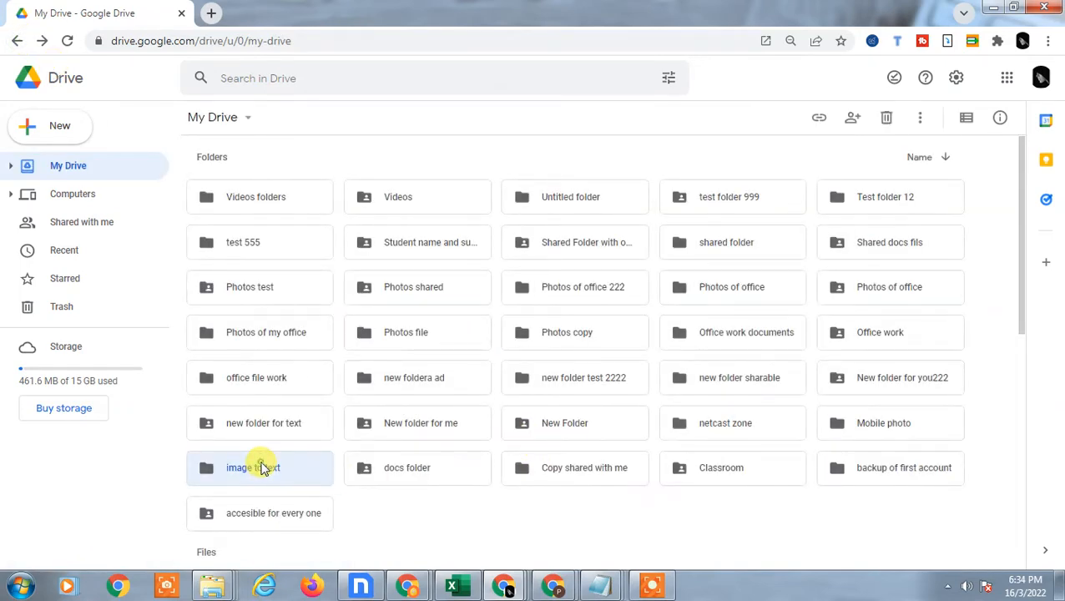
{"action": "double_click", "coordinate": [254, 468]}
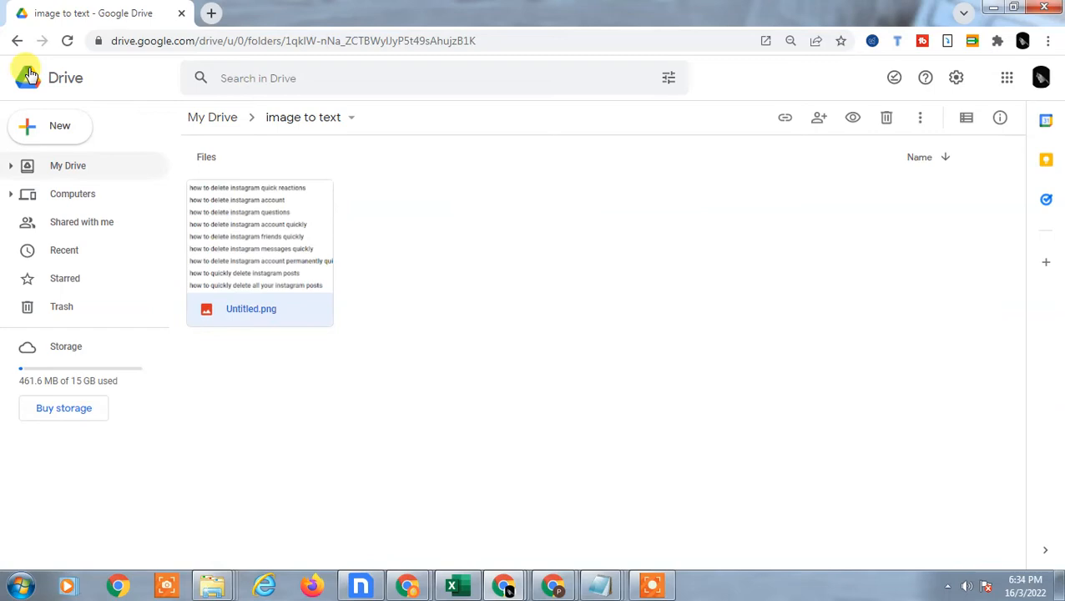
{"action": "left_click", "coordinate": [67, 165]}
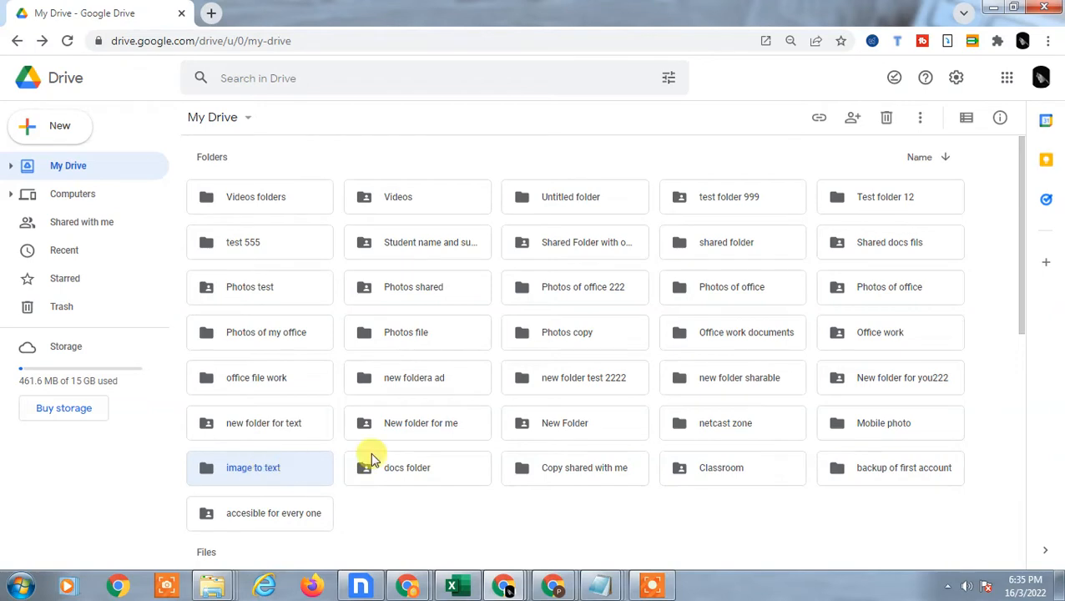
{"action": "mouse_move", "coordinate": [815, 117]}
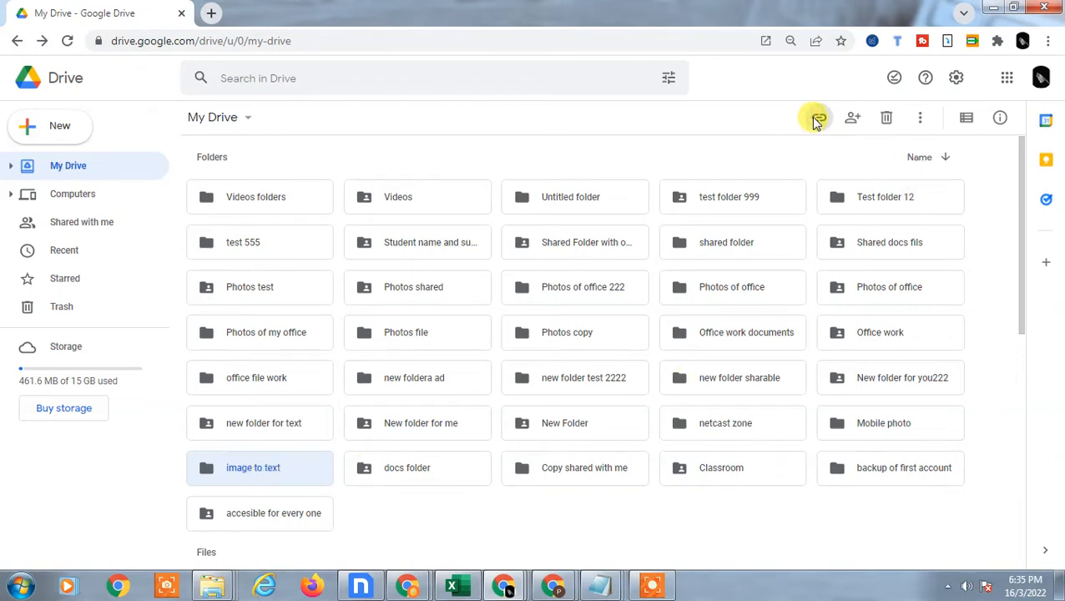
Copy the share link for the 'Image to text' folder.
{"action": "left_click", "coordinate": [815, 117]}
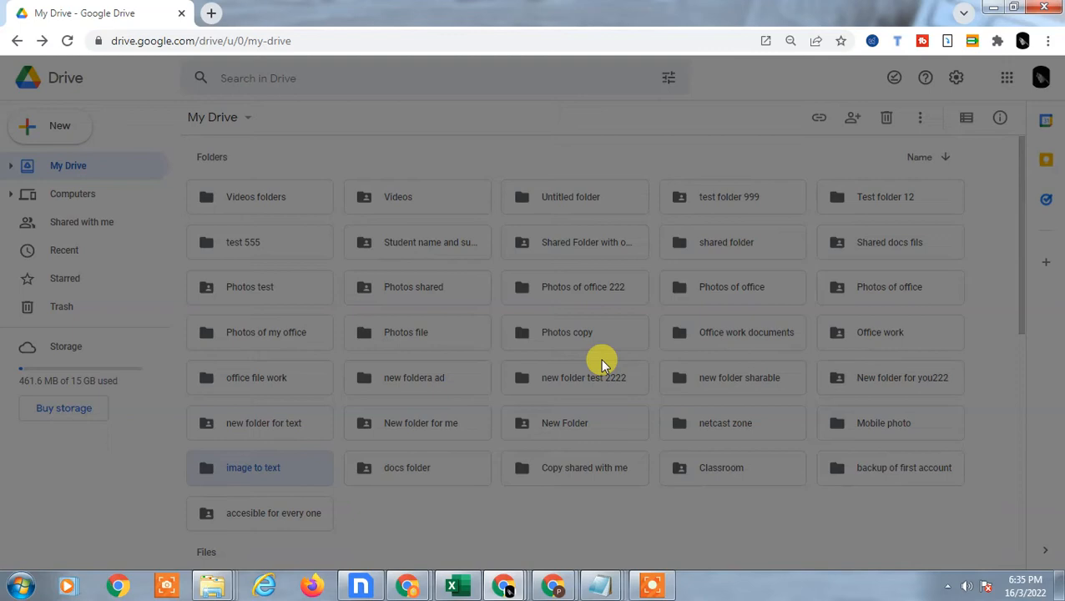
{"action": "mouse_move", "coordinate": [548, 342]}
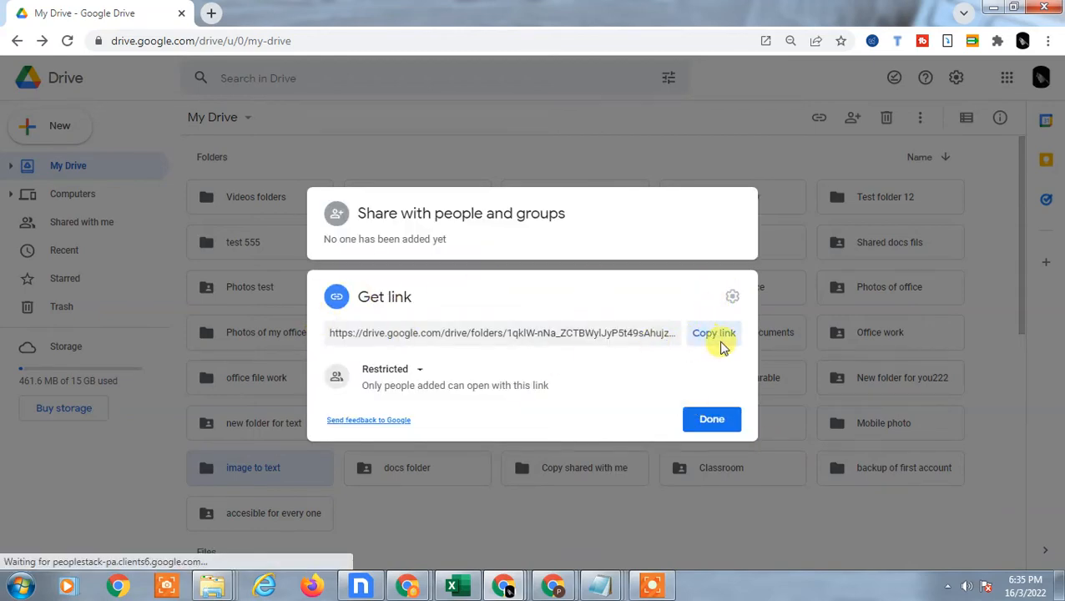
{"action": "left_click", "coordinate": [715, 333]}
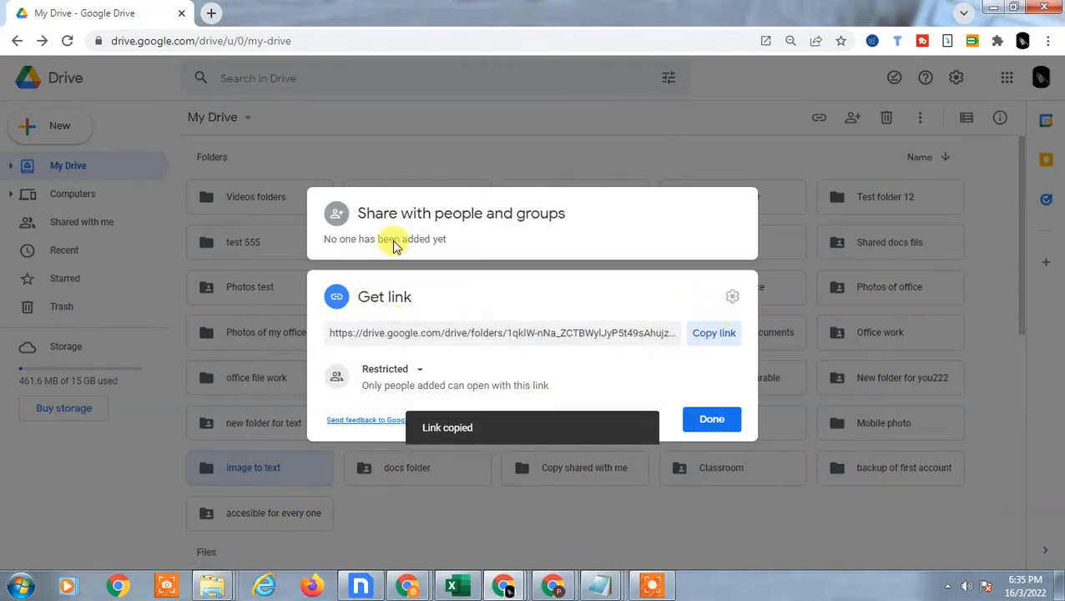
{"action": "left_click", "coordinate": [391, 369]}
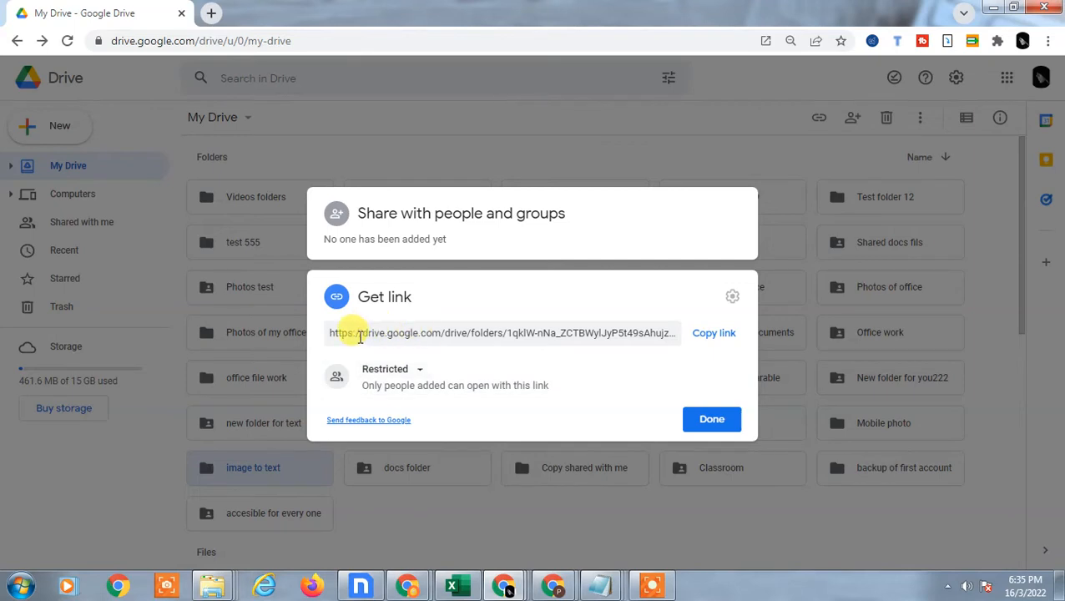
{"action": "mouse_move", "coordinate": [407, 334]}
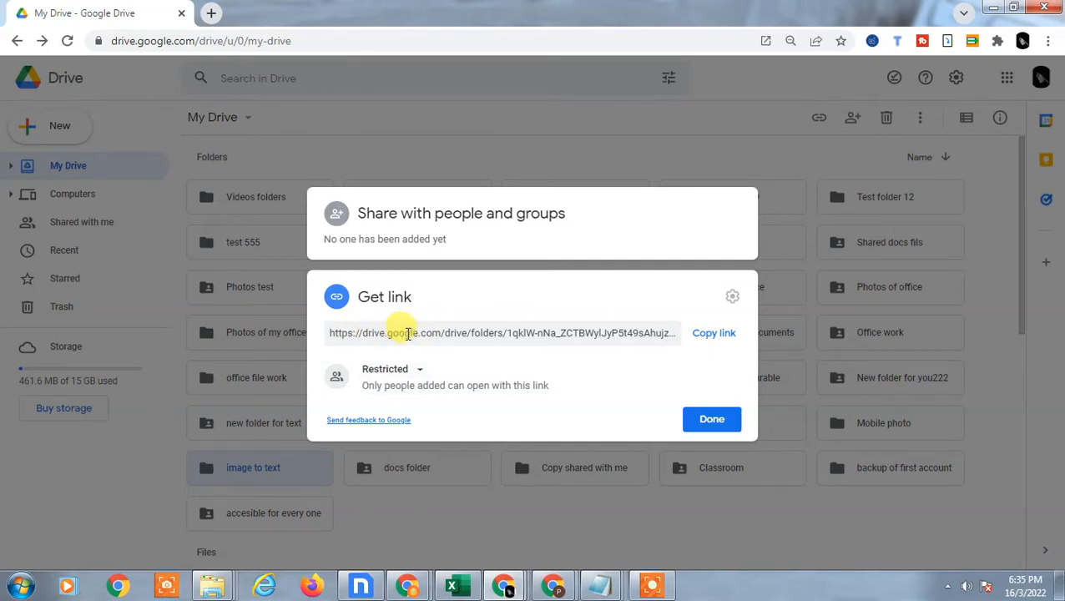
{"action": "mouse_move", "coordinate": [421, 374]}
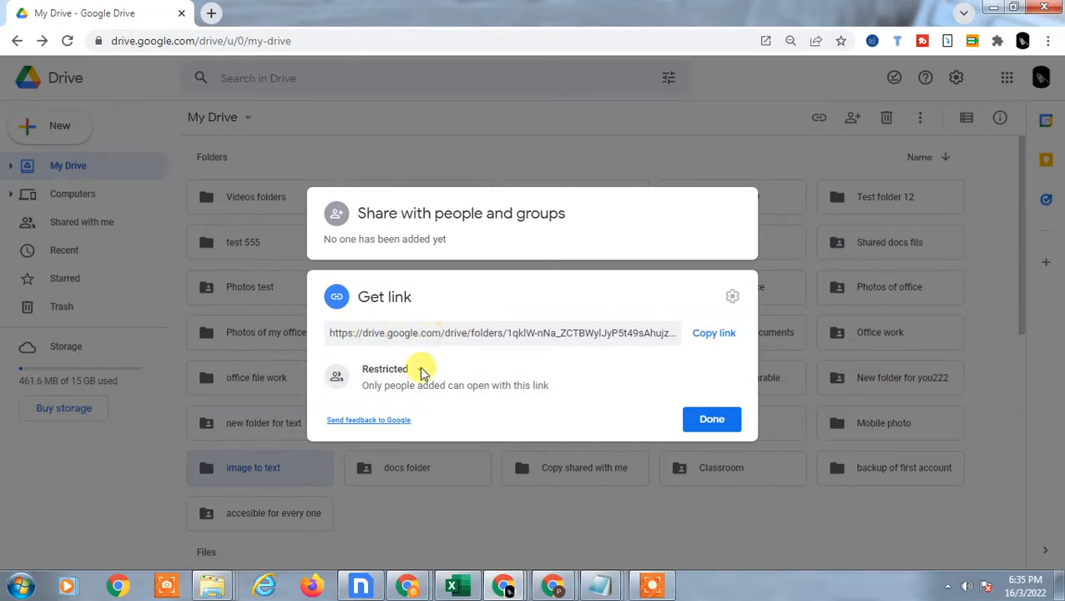
{"action": "mouse_move", "coordinate": [392, 376]}
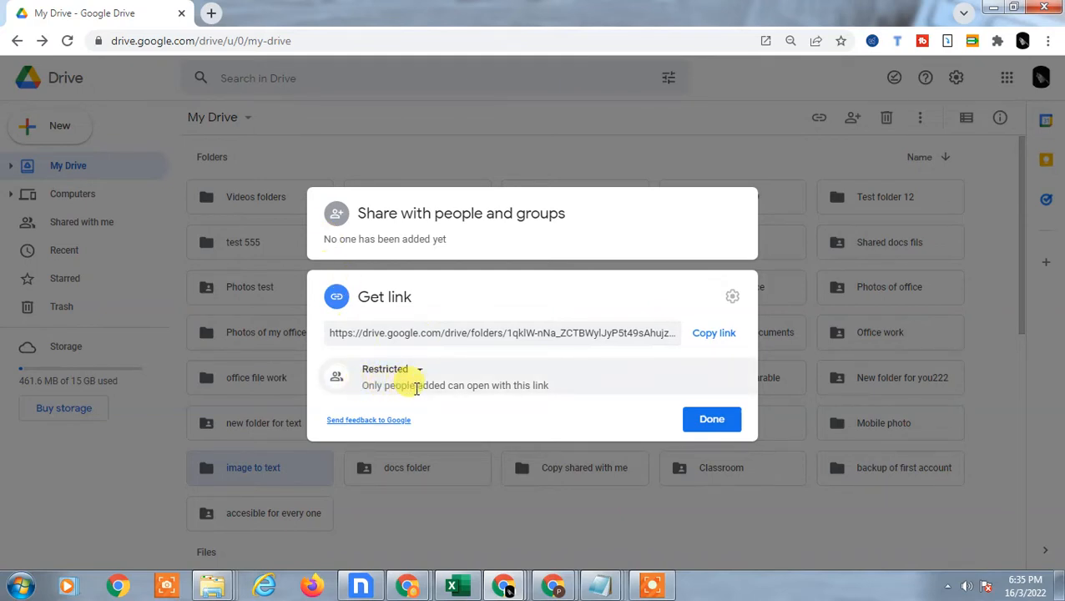
{"action": "mouse_move", "coordinate": [334, 213]}
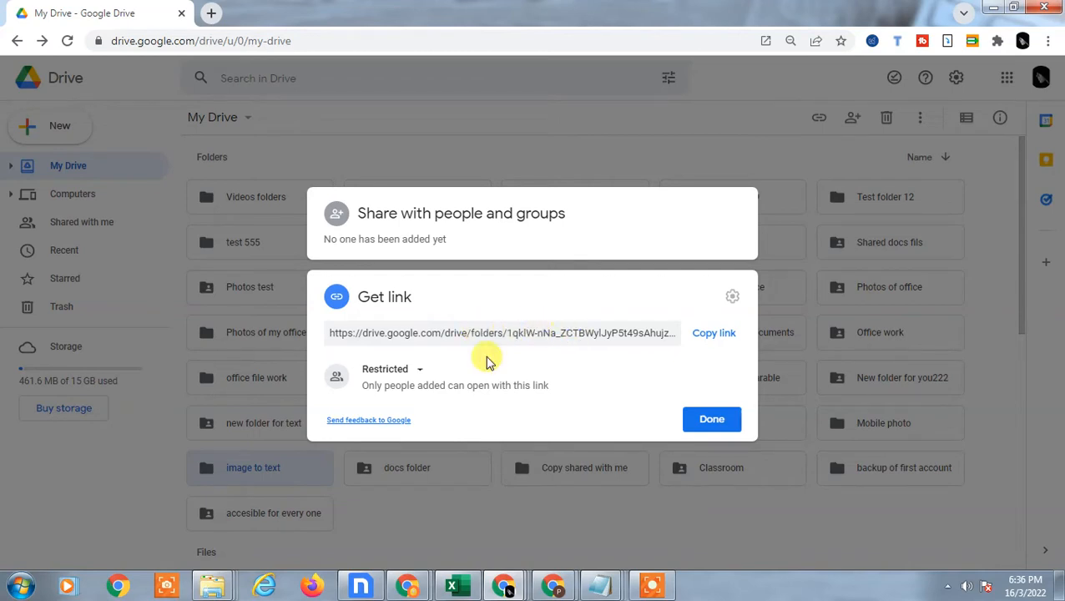
Change general access from Restricted to 'Anyone with the link' and review link roles.
{"action": "left_click", "coordinate": [391, 369]}
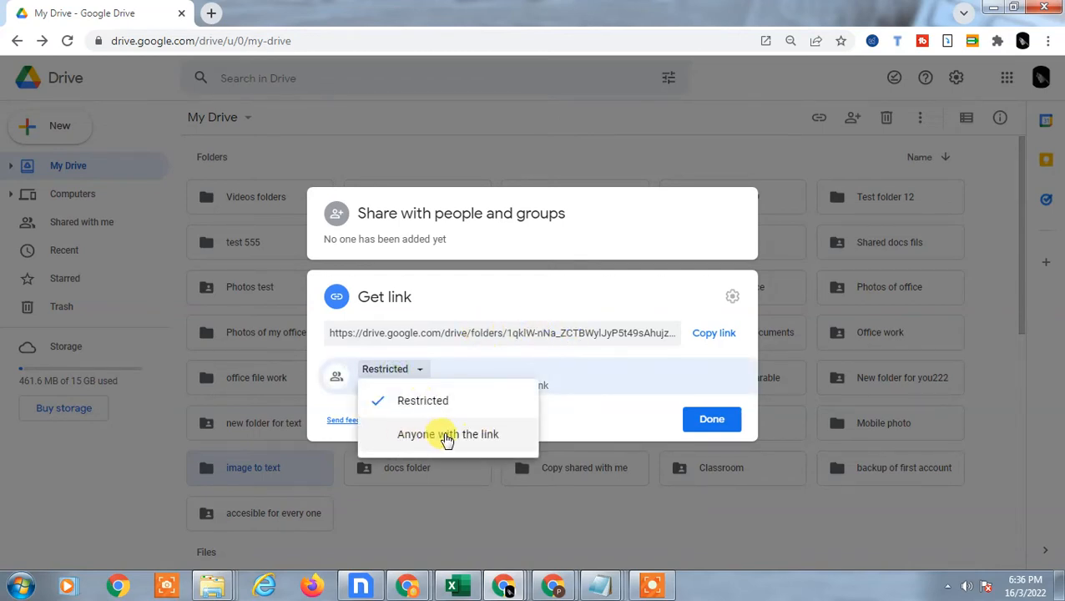
{"action": "left_click", "coordinate": [448, 435]}
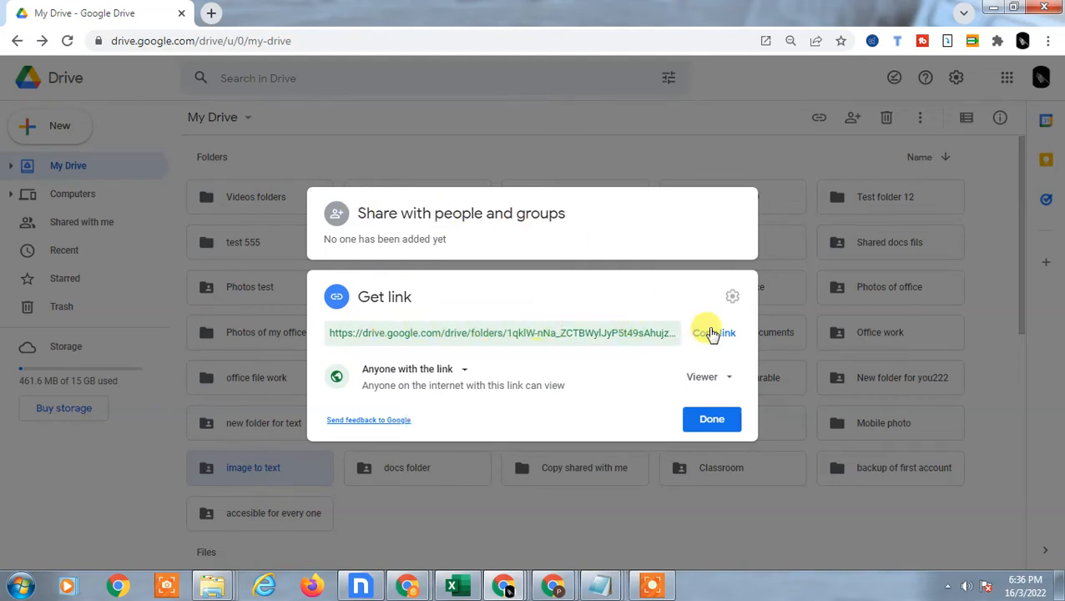
{"action": "left_click", "coordinate": [708, 377]}
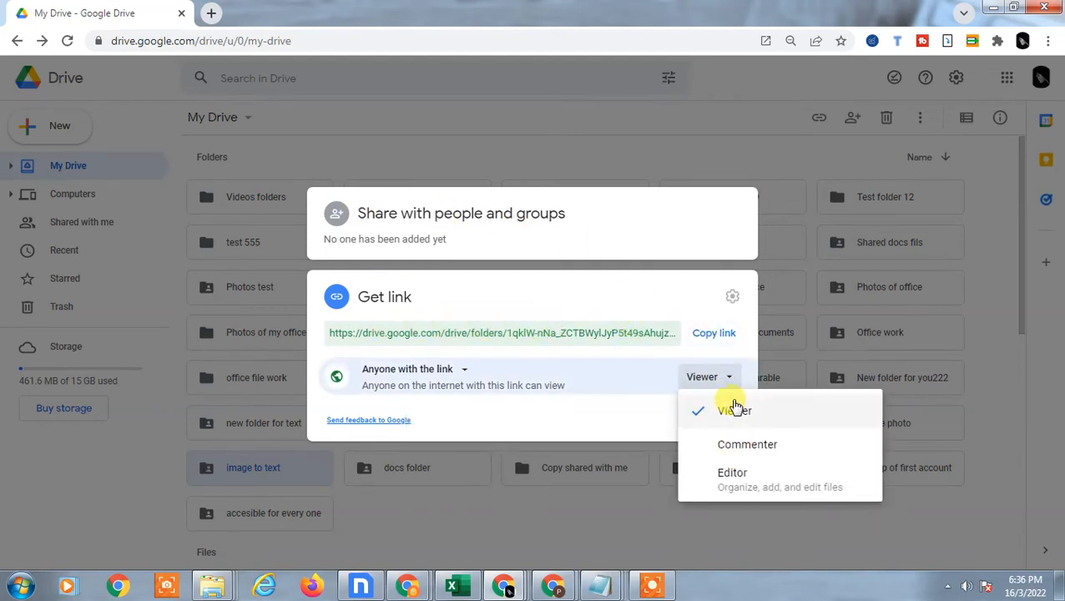
{"action": "mouse_move", "coordinate": [733, 481]}
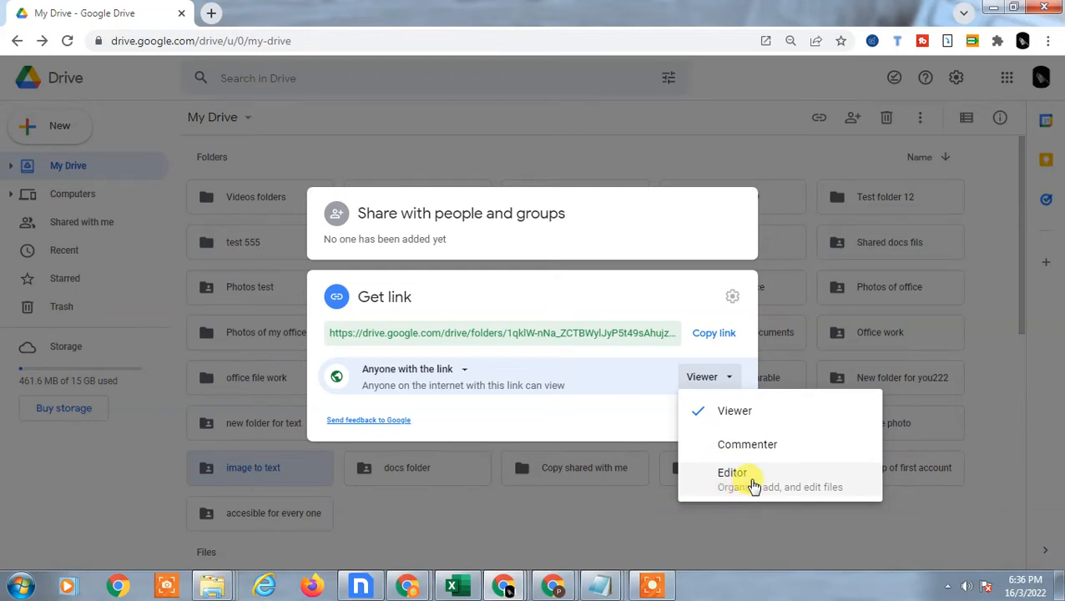
{"action": "mouse_move", "coordinate": [735, 411]}
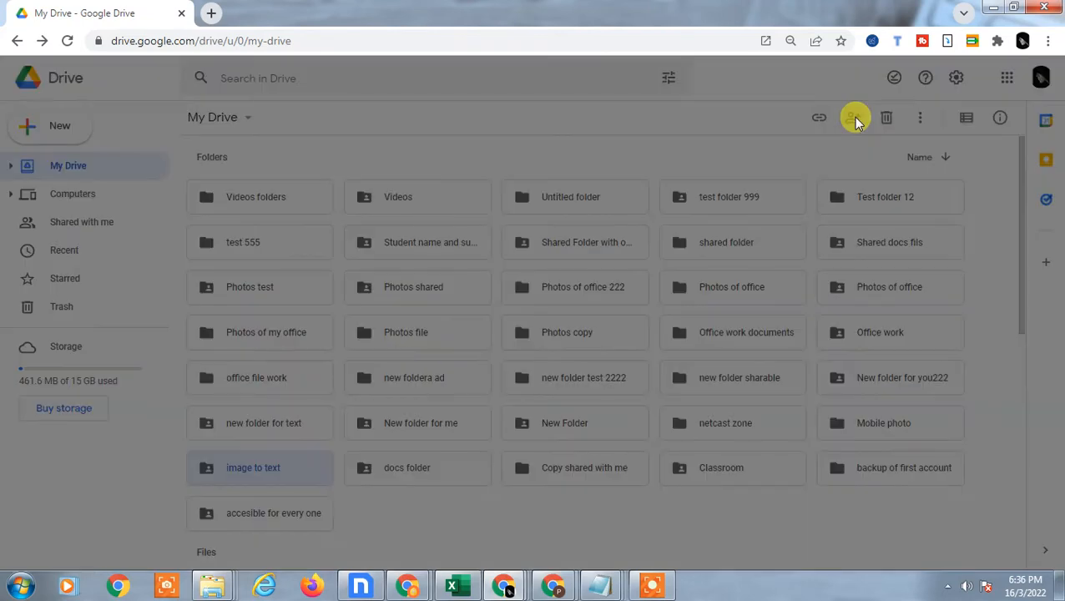
Add two suggested contacts as viewers of the 'Image to text' folder.
{"action": "left_click", "coordinate": [852, 117]}
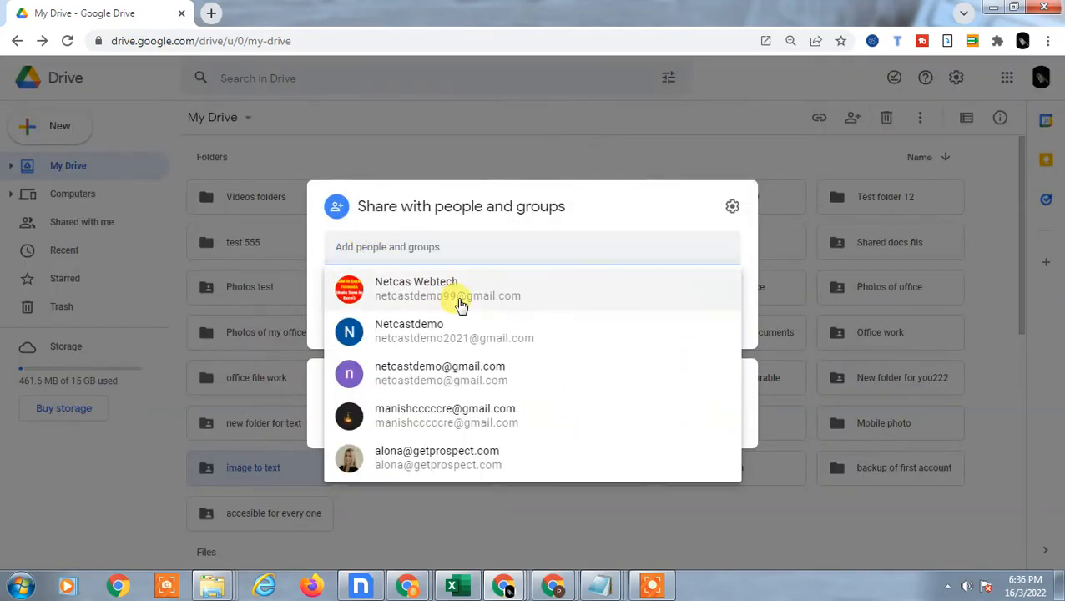
{"action": "left_click", "coordinate": [460, 287]}
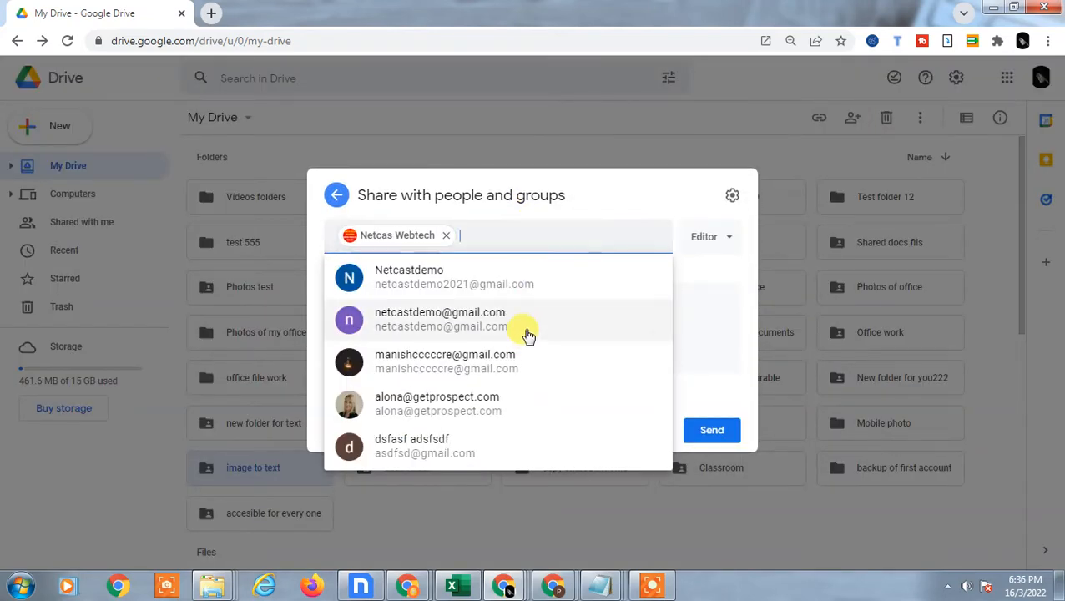
{"action": "left_click", "coordinate": [441, 319]}
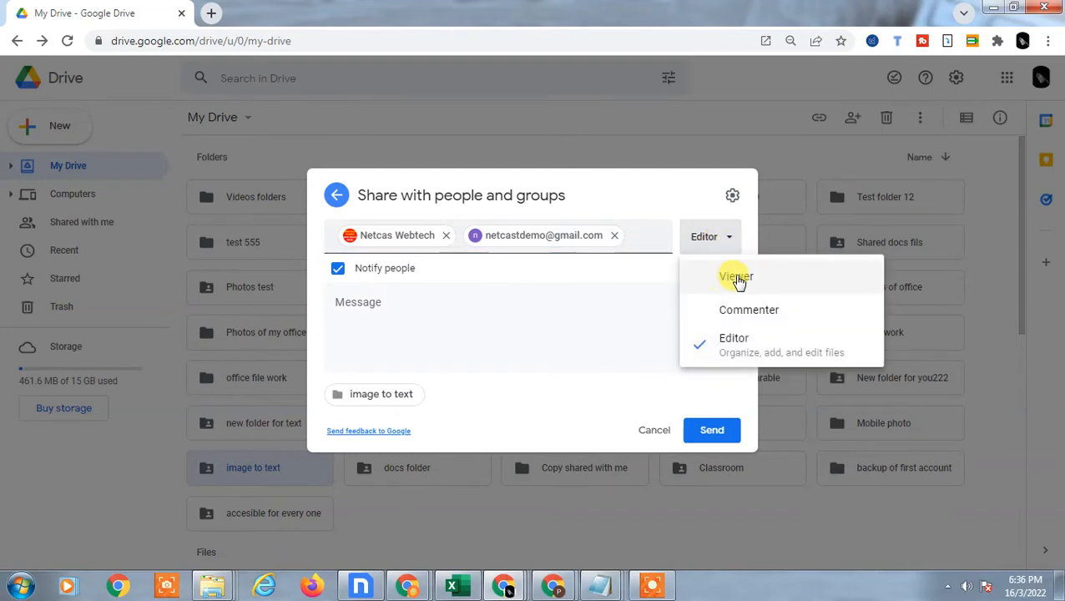
{"action": "left_click", "coordinate": [735, 277]}
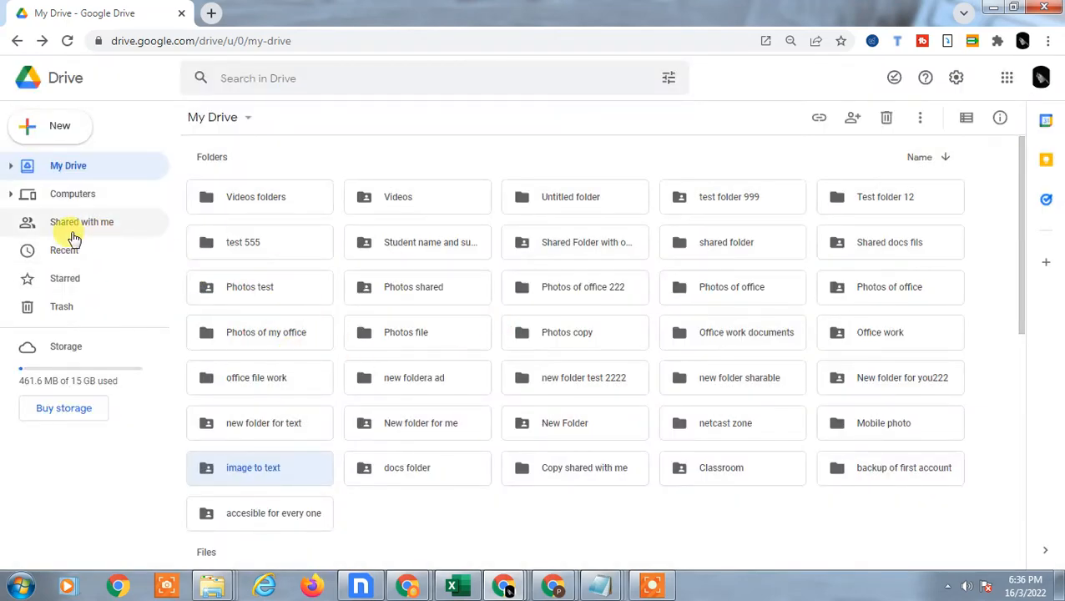
{"action": "mouse_move", "coordinate": [57, 231]}
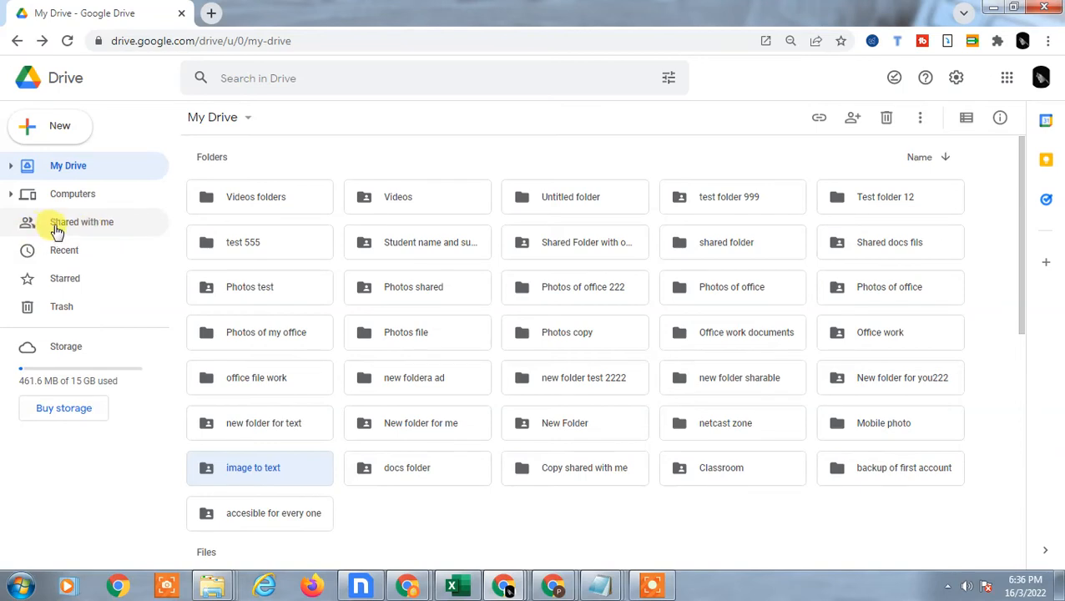
{"action": "left_click", "coordinate": [80, 220]}
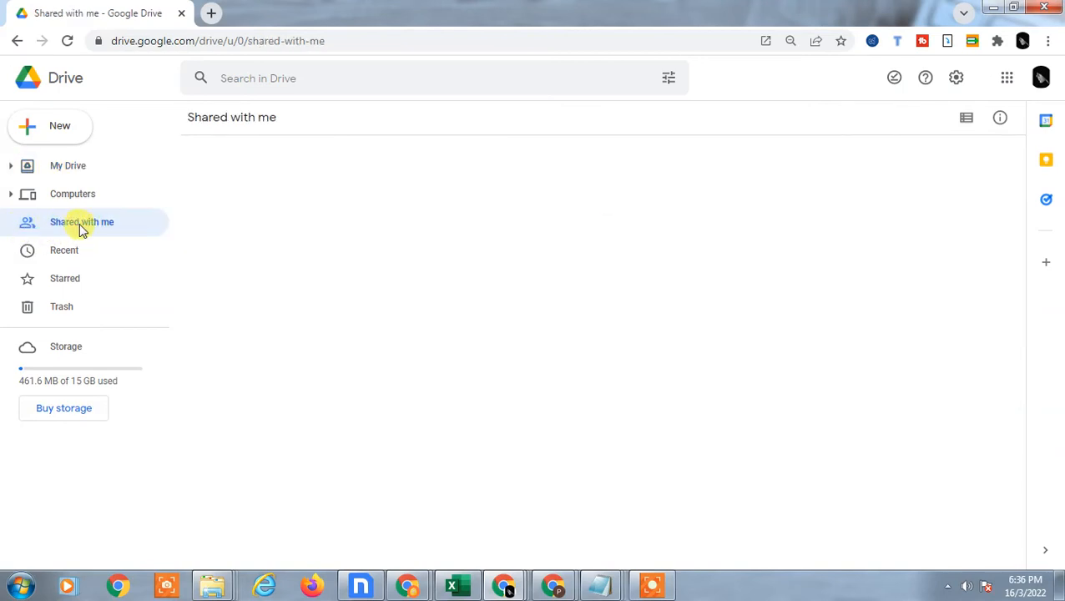
{"action": "left_click", "coordinate": [82, 221]}
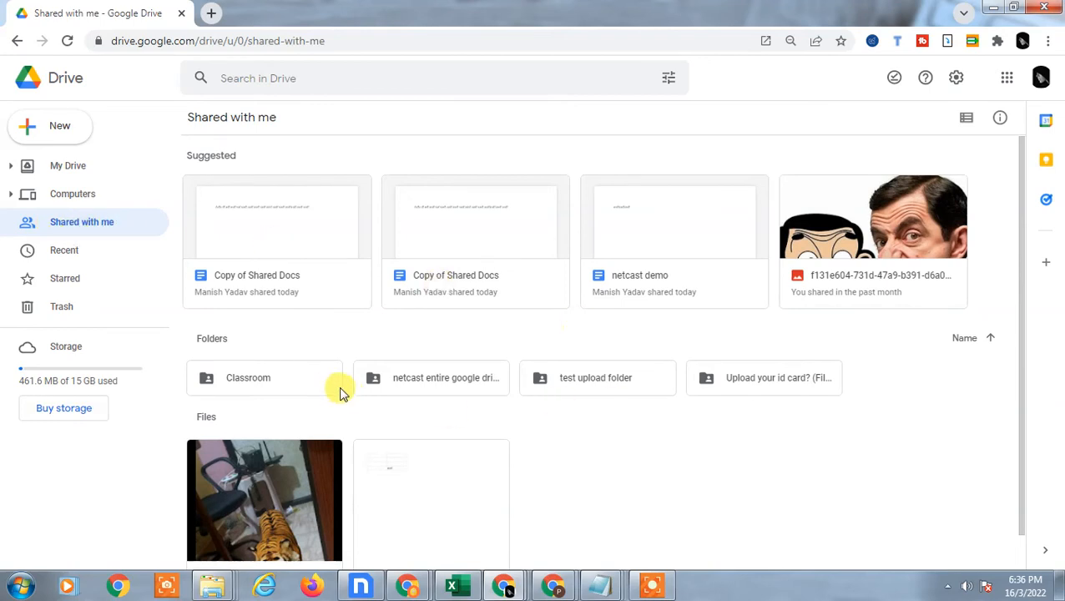
{"action": "mouse_move", "coordinate": [137, 270]}
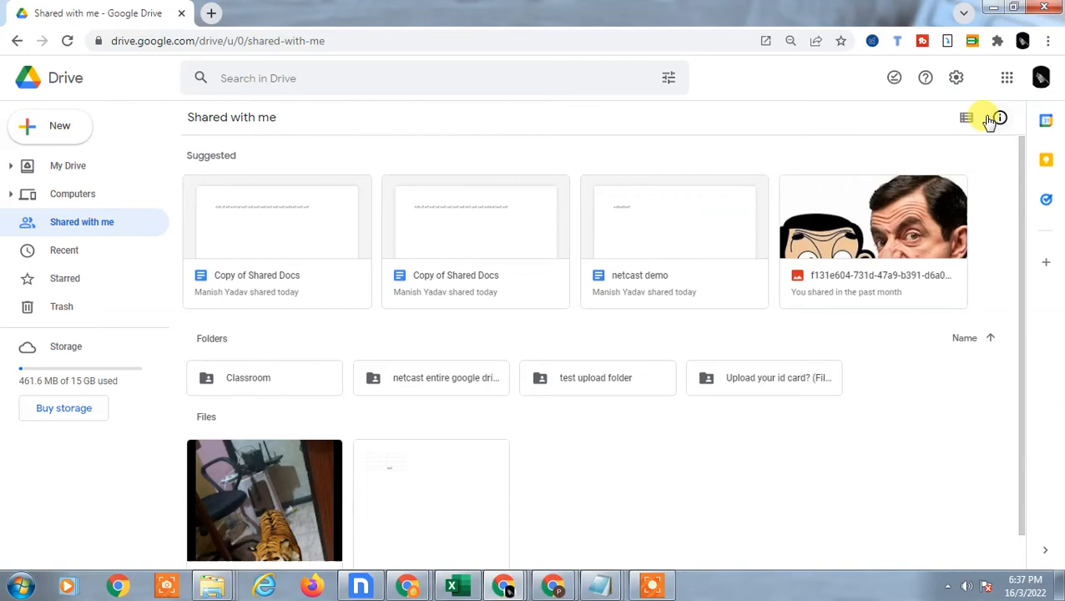
{"action": "left_click", "coordinate": [965, 117]}
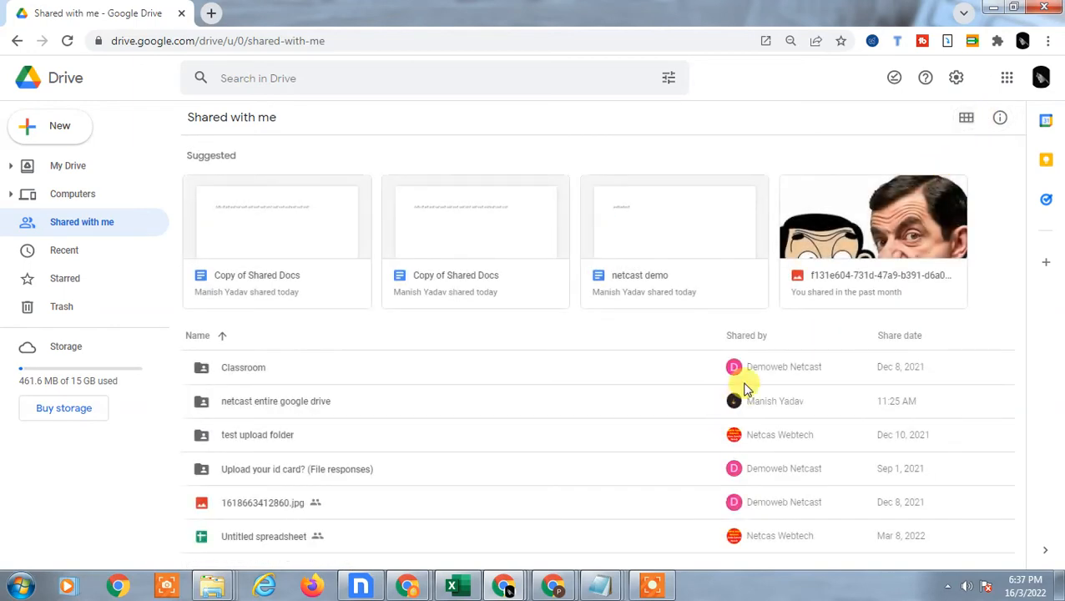
{"action": "mouse_move", "coordinate": [768, 346]}
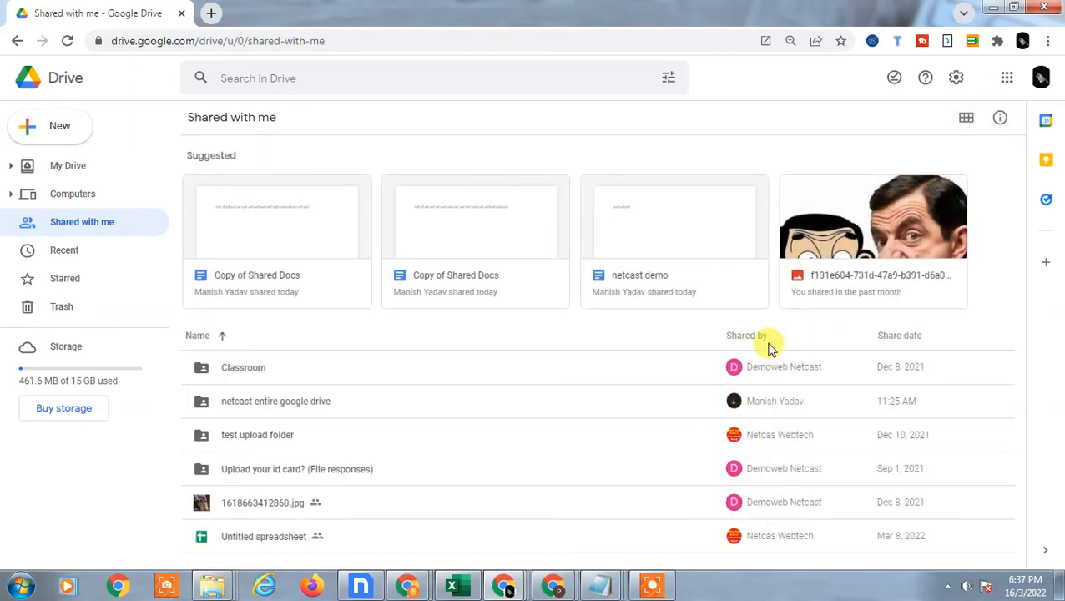
{"action": "mouse_move", "coordinate": [759, 364]}
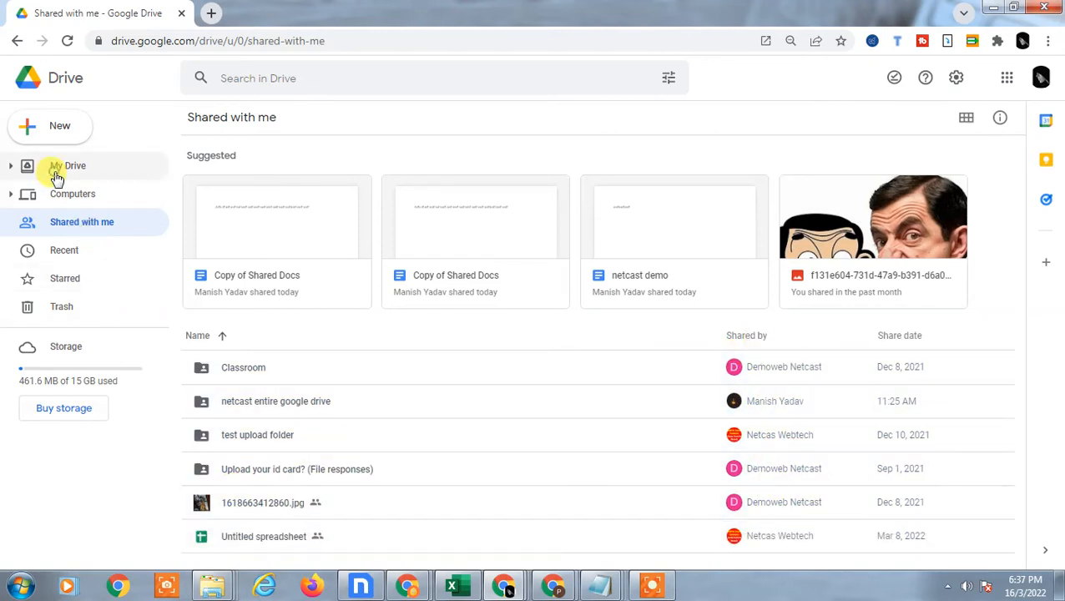
Show My Drive as a grid and open the 'image to text' folder with Untitled.png.
{"action": "left_click", "coordinate": [73, 165]}
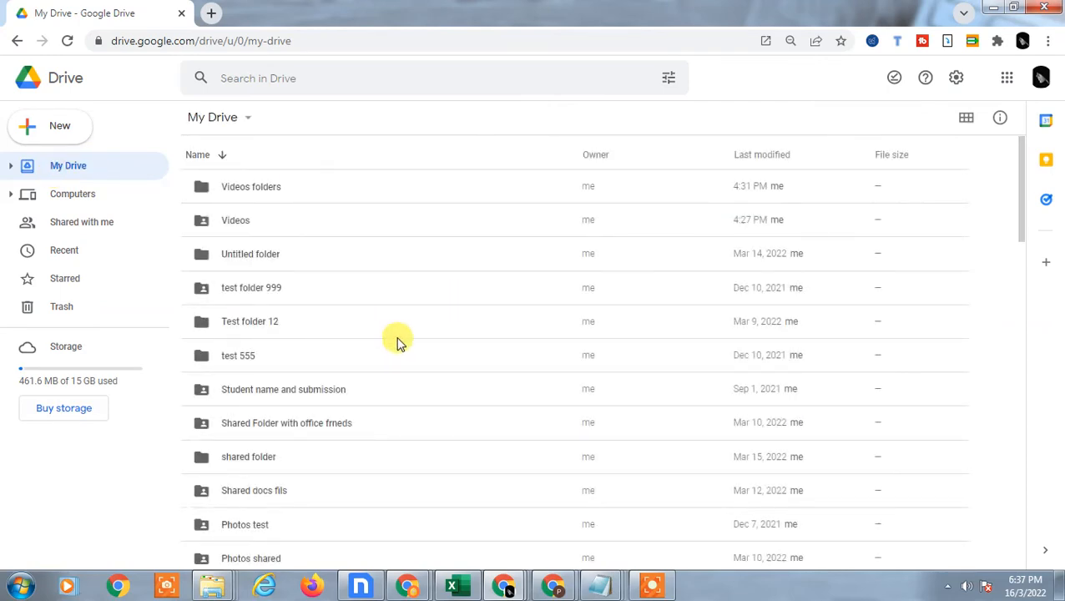
{"action": "mouse_move", "coordinate": [82, 220]}
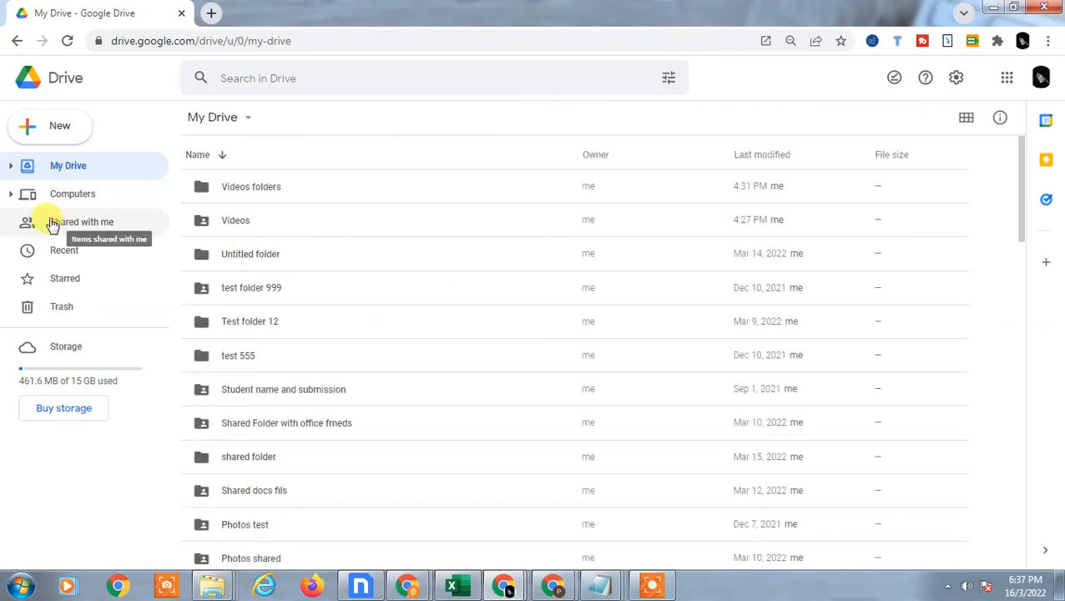
{"action": "mouse_move", "coordinate": [965, 117]}
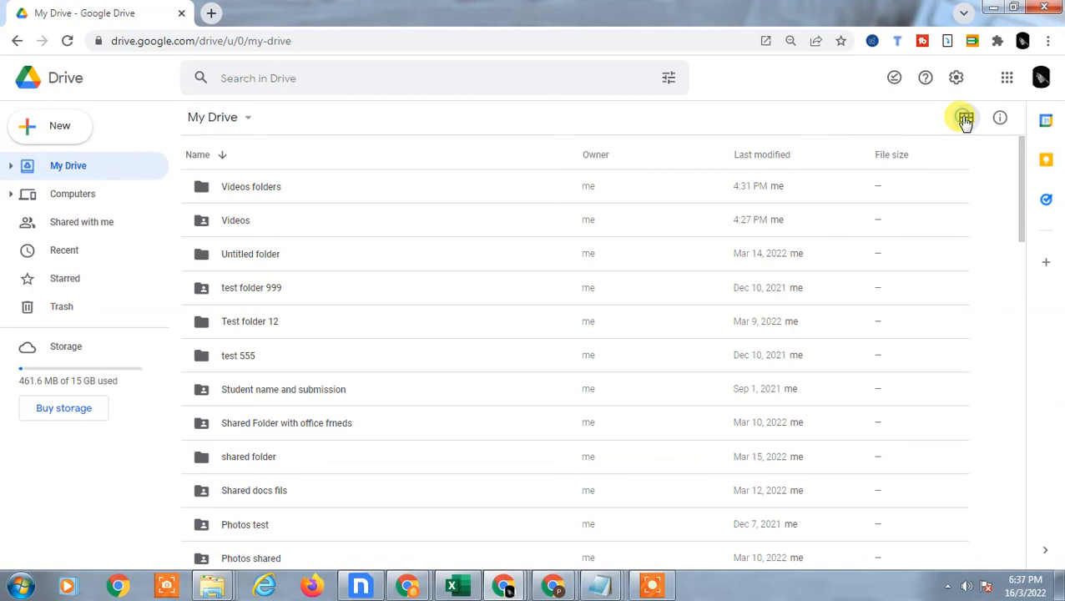
{"action": "left_click", "coordinate": [965, 117]}
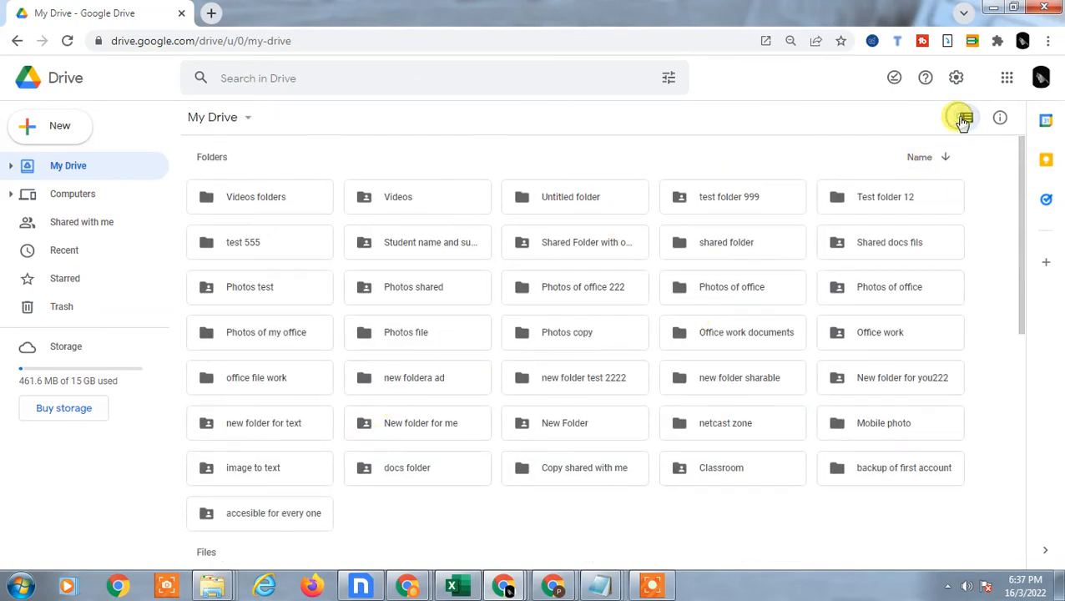
{"action": "left_click", "coordinate": [965, 117]}
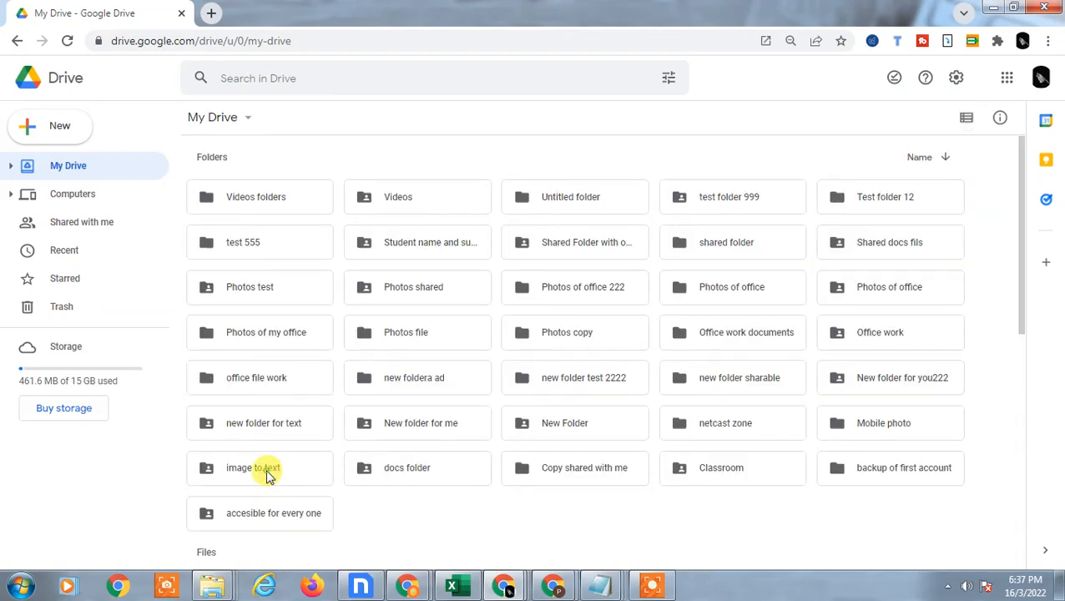
{"action": "double_click", "coordinate": [253, 468]}
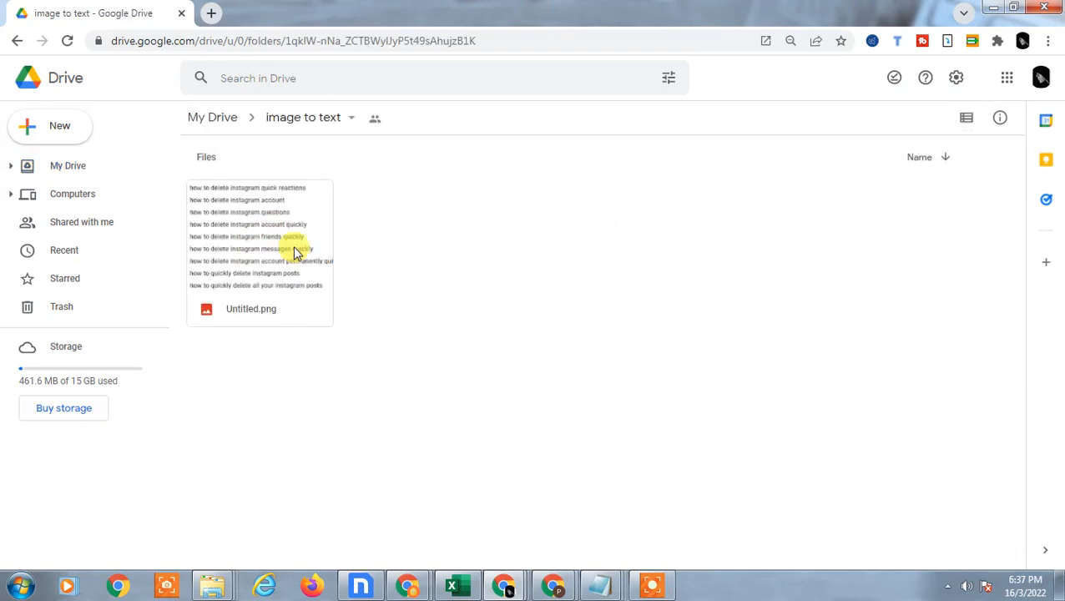
{"action": "left_click", "coordinate": [250, 309]}
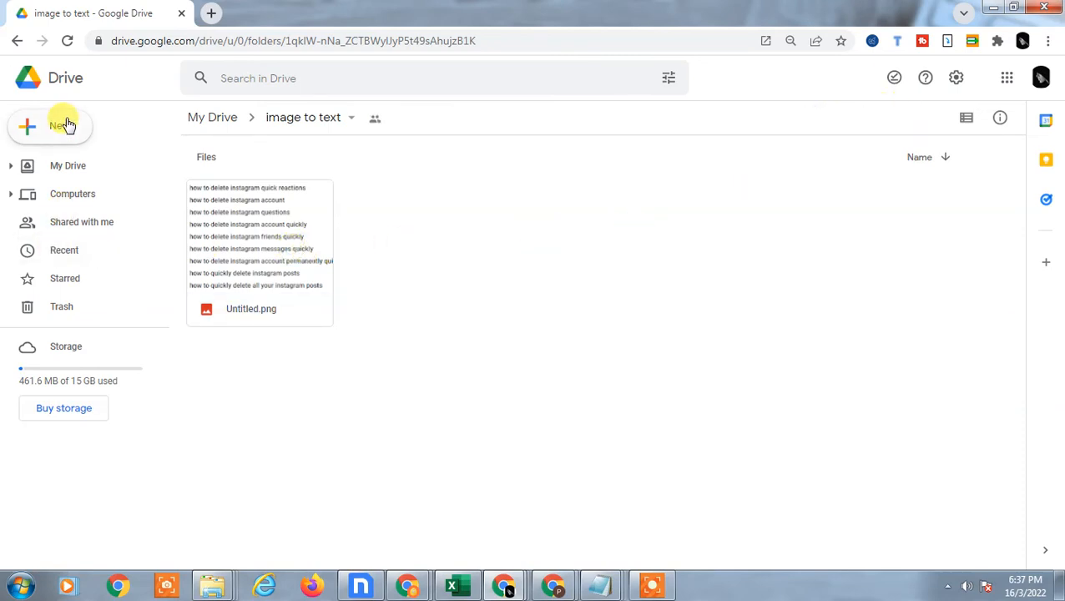
Create a new folder named 'audio' in My Drive after cancelling a first attempt.
{"action": "left_click", "coordinate": [51, 127]}
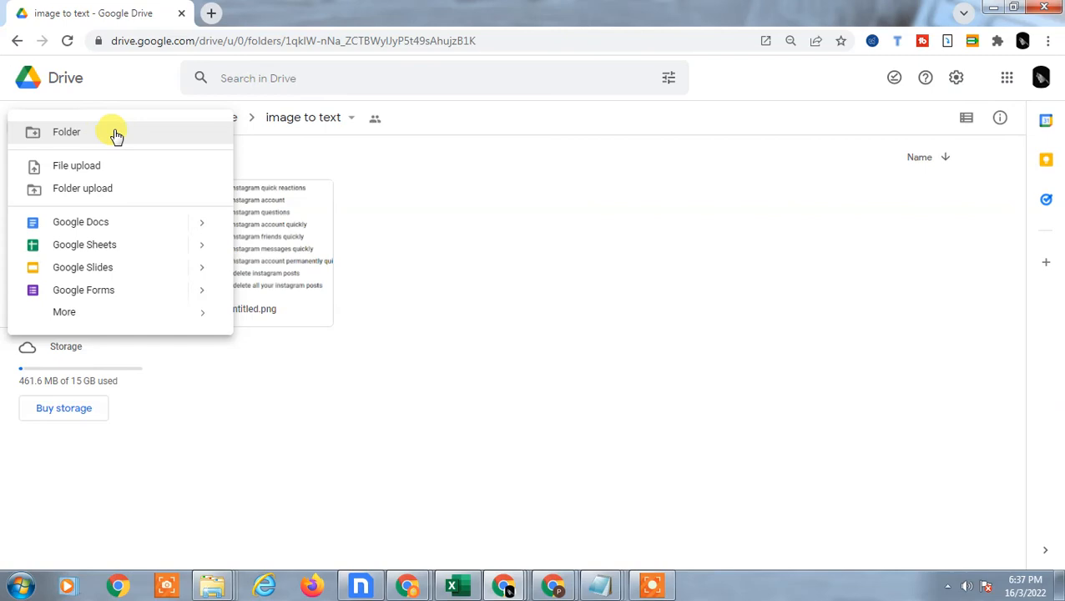
{"action": "left_click", "coordinate": [67, 132]}
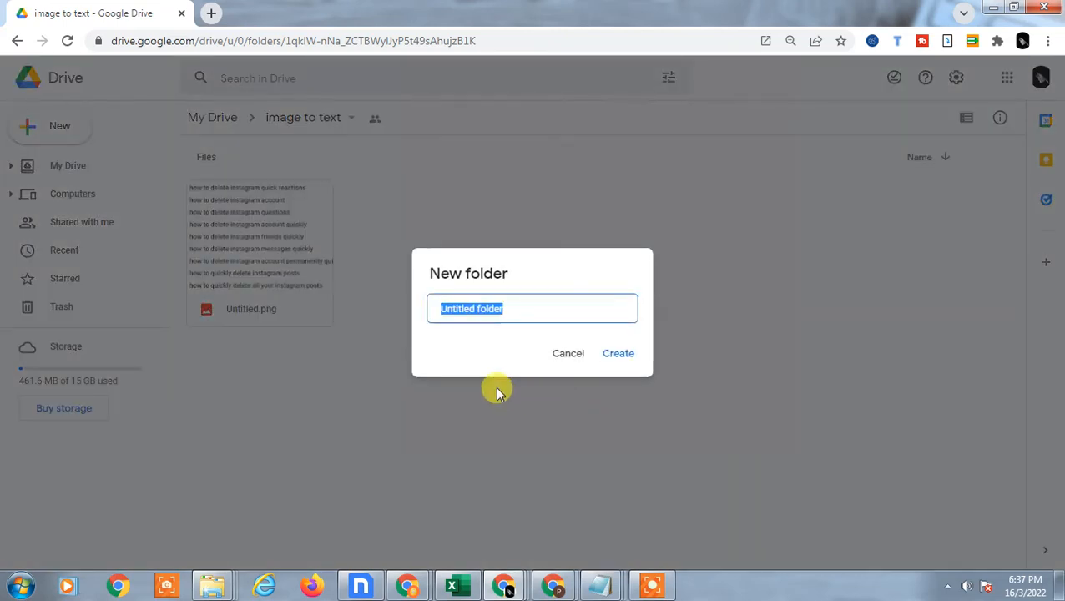
{"action": "left_click", "coordinate": [568, 352]}
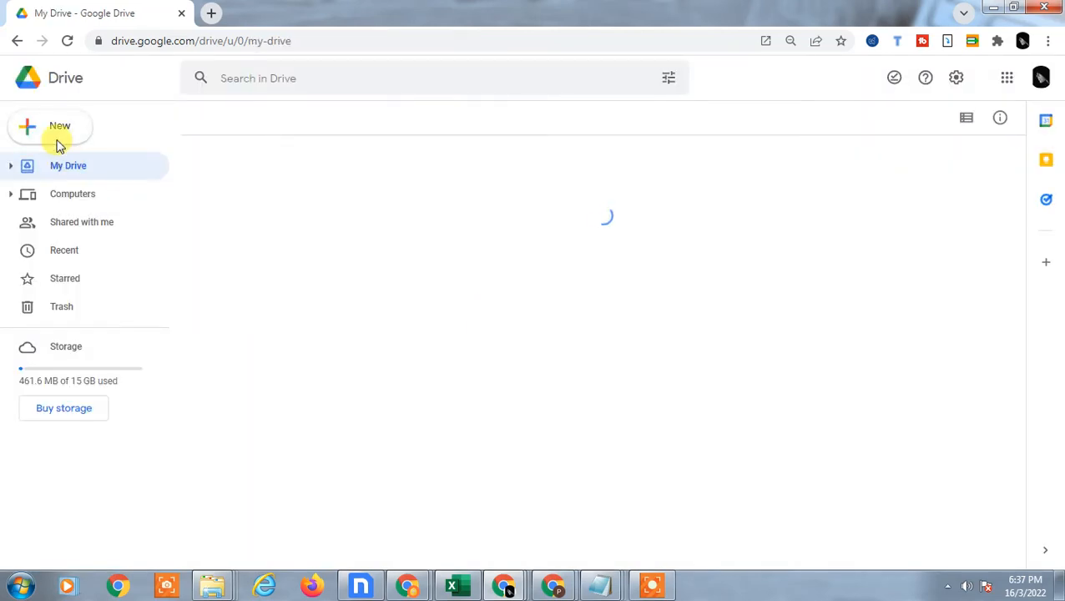
{"action": "left_click", "coordinate": [60, 127]}
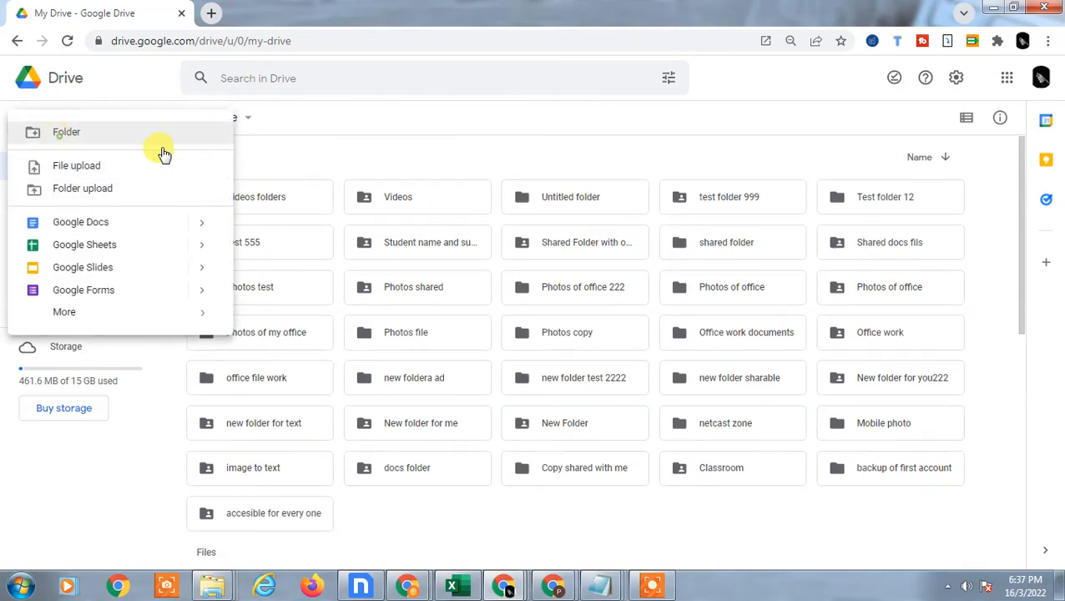
{"action": "left_click", "coordinate": [67, 132]}
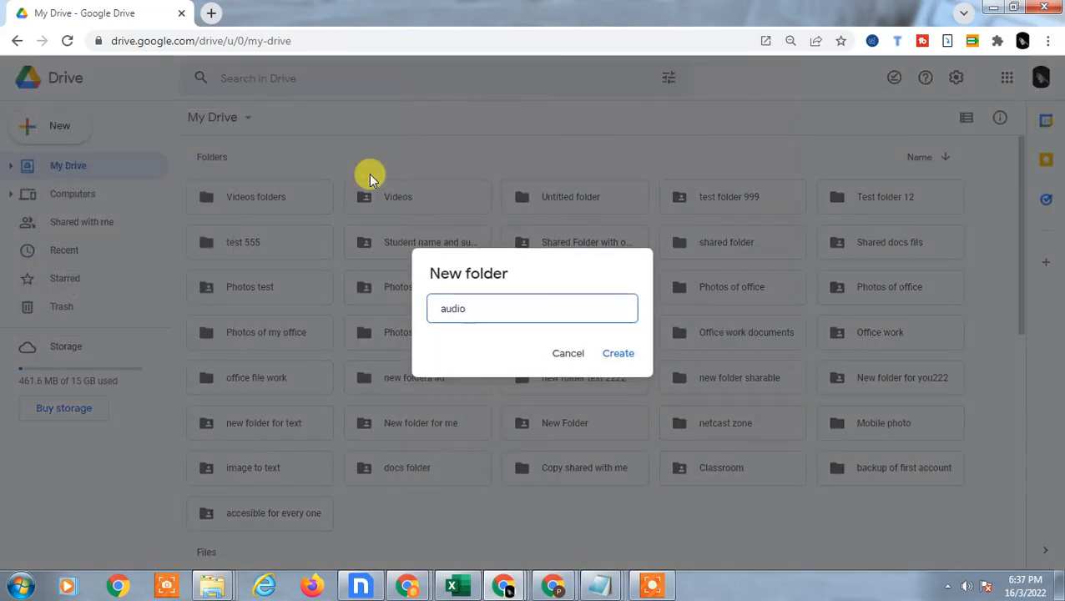
{"action": "left_click", "coordinate": [618, 354]}
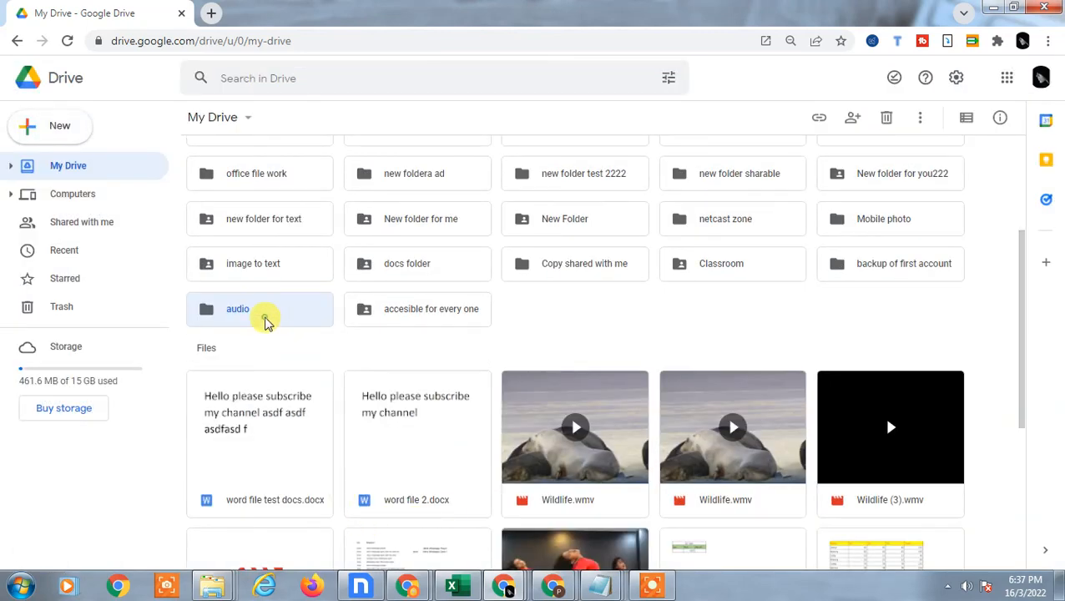
Open the empty 'audio' folder and bring up the file upload picker.
{"action": "double_click", "coordinate": [237, 309]}
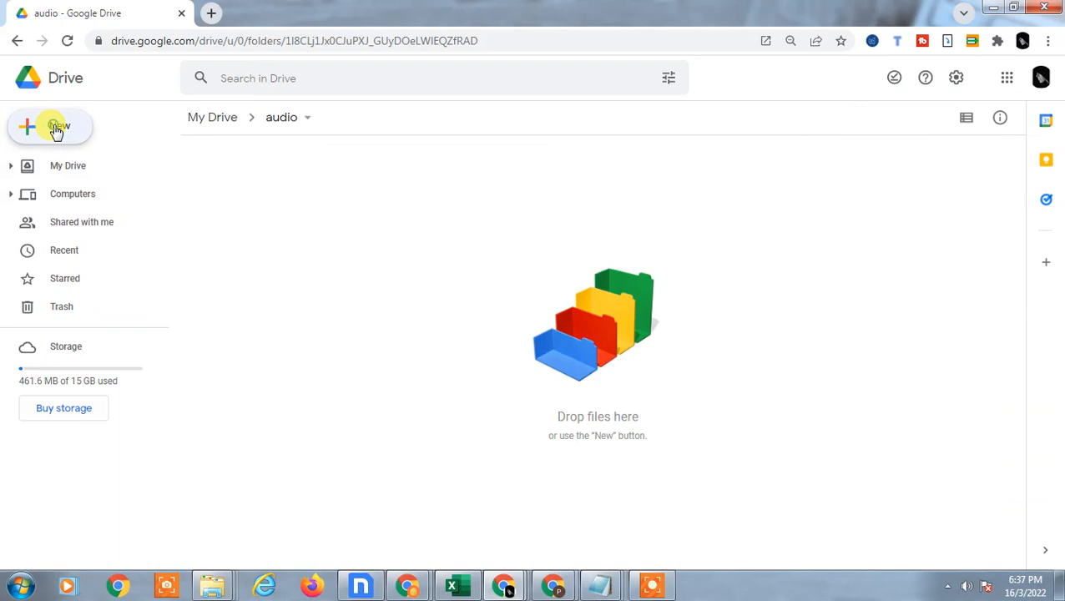
{"action": "left_click", "coordinate": [50, 127]}
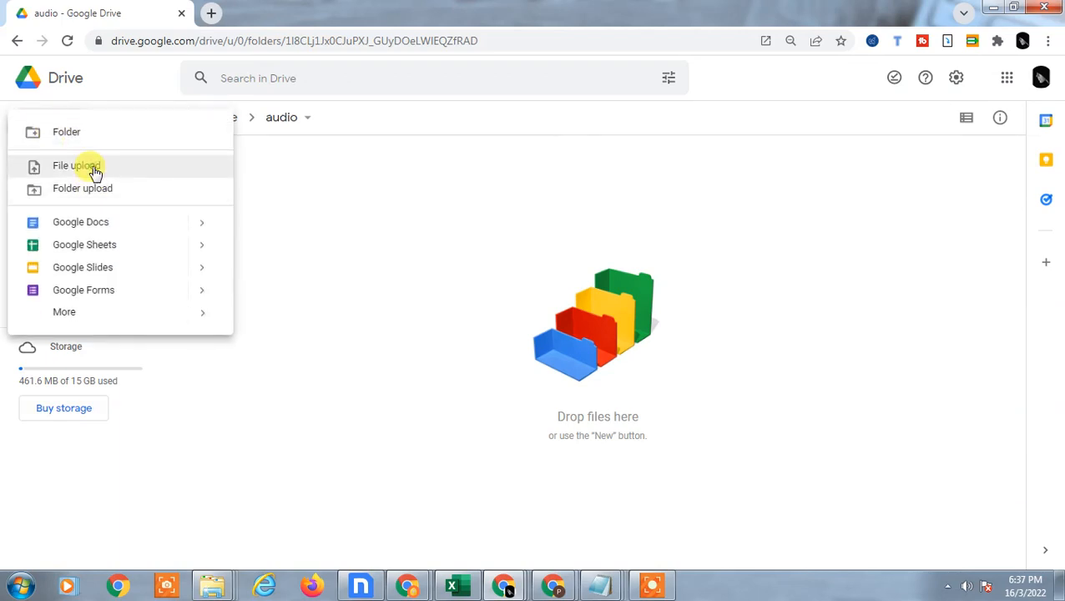
{"action": "left_click", "coordinate": [76, 165]}
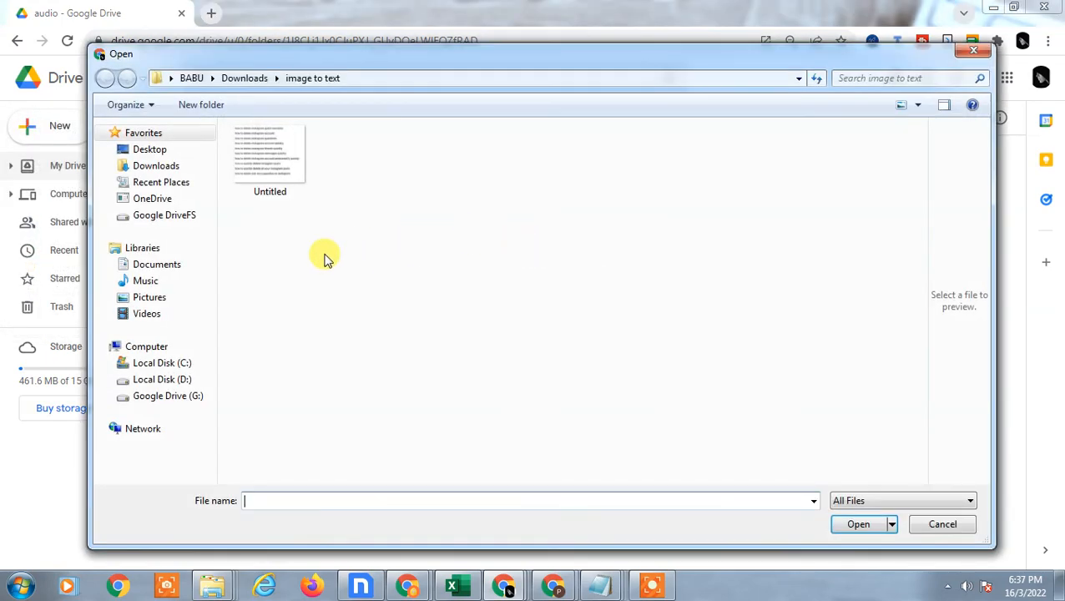
{"action": "left_click", "coordinate": [271, 154]}
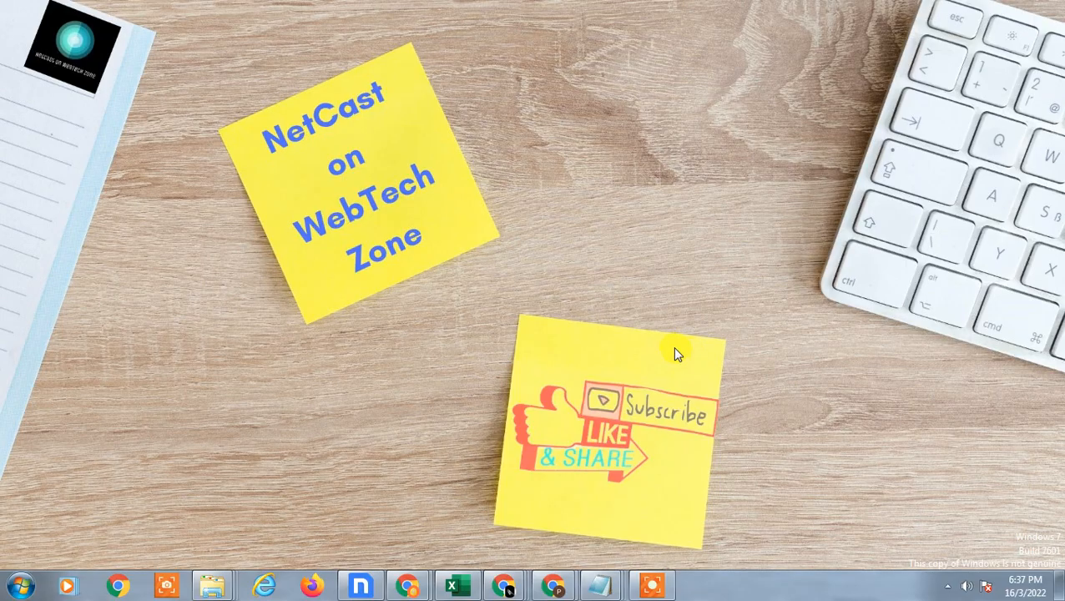
{"action": "mouse_move", "coordinate": [531, 237]}
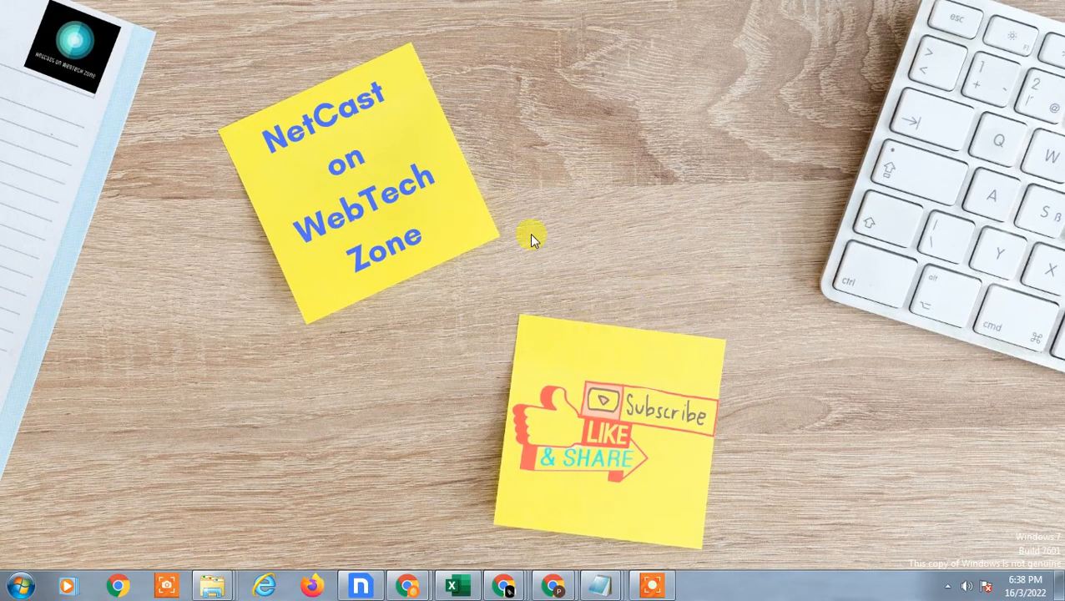